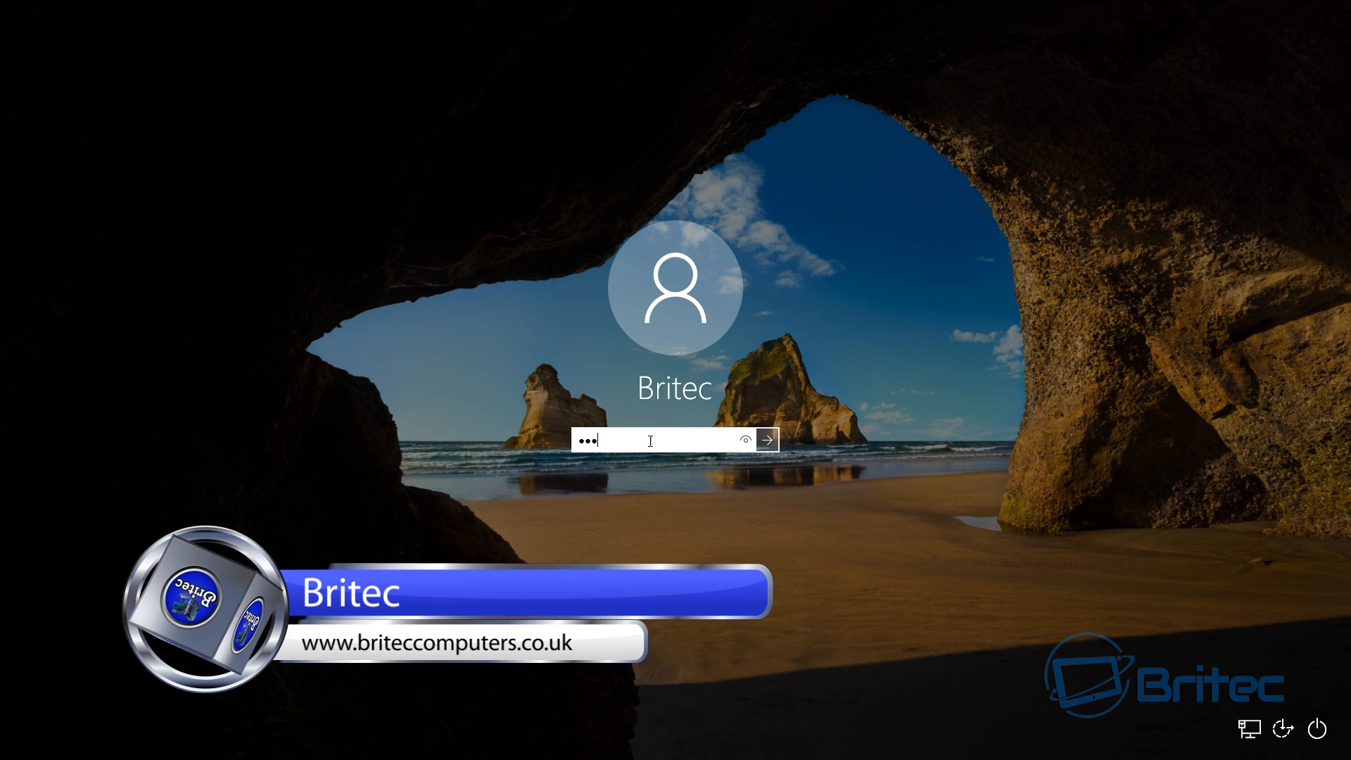
- Submit a wrong password, dismiss the 'password is incorrect' message and reveal the password hint
{"action": "left_click", "coordinate": [763, 441]}
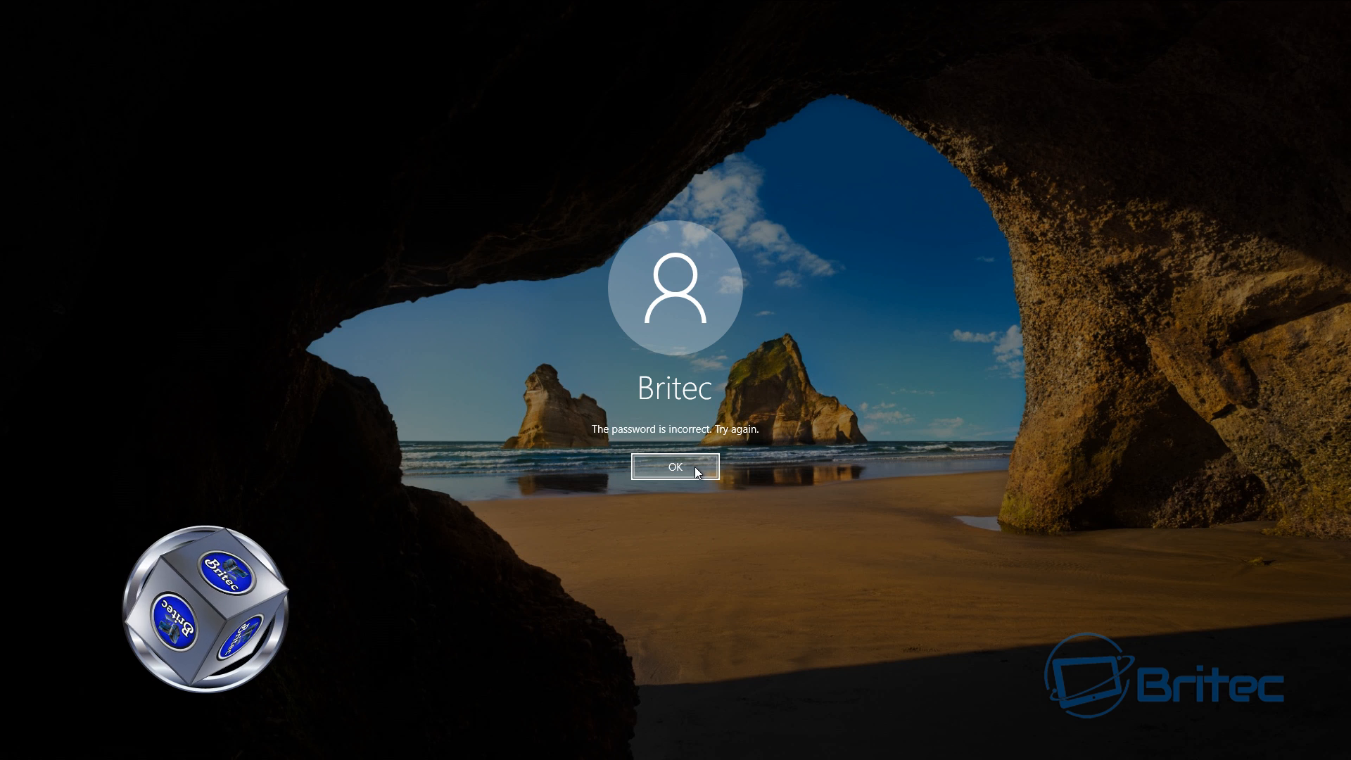
{"action": "left_click", "coordinate": [674, 466]}
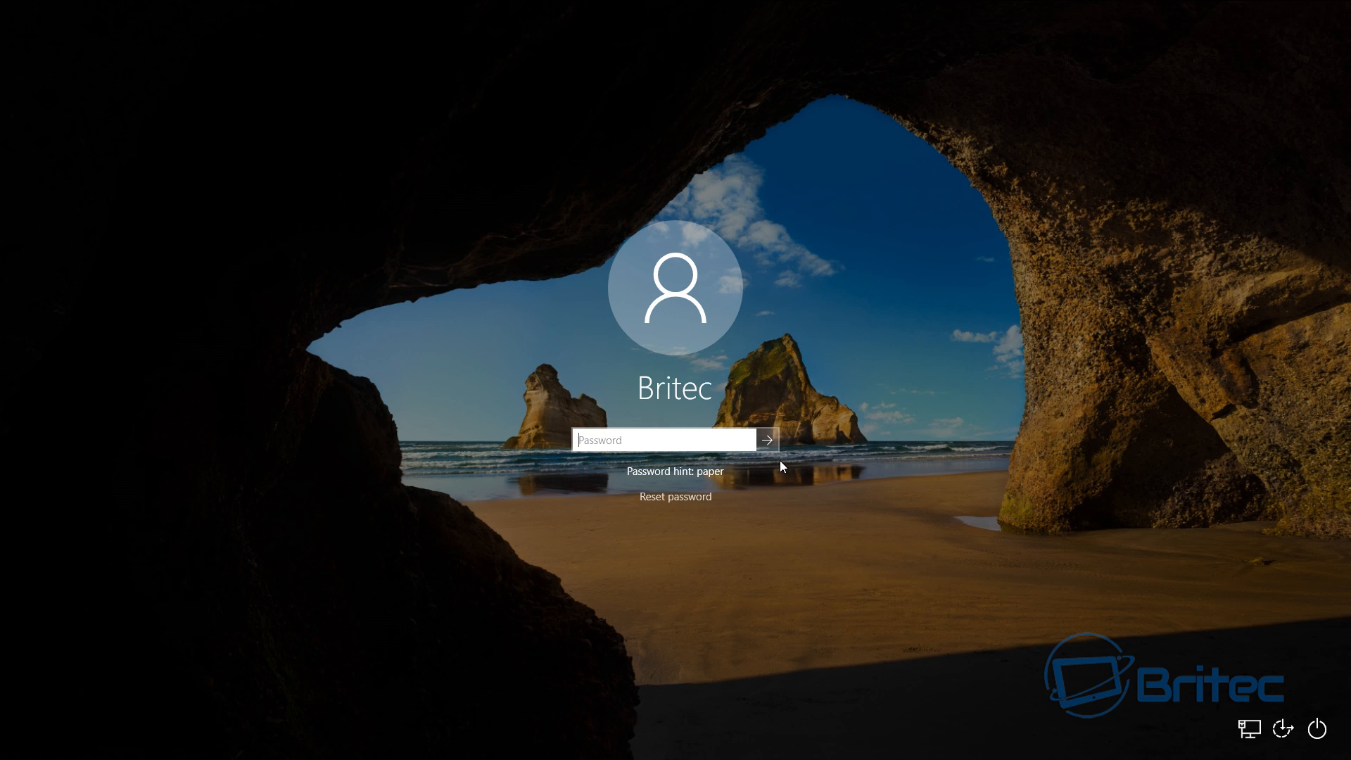
{"action": "mouse_move", "coordinate": [773, 462]}
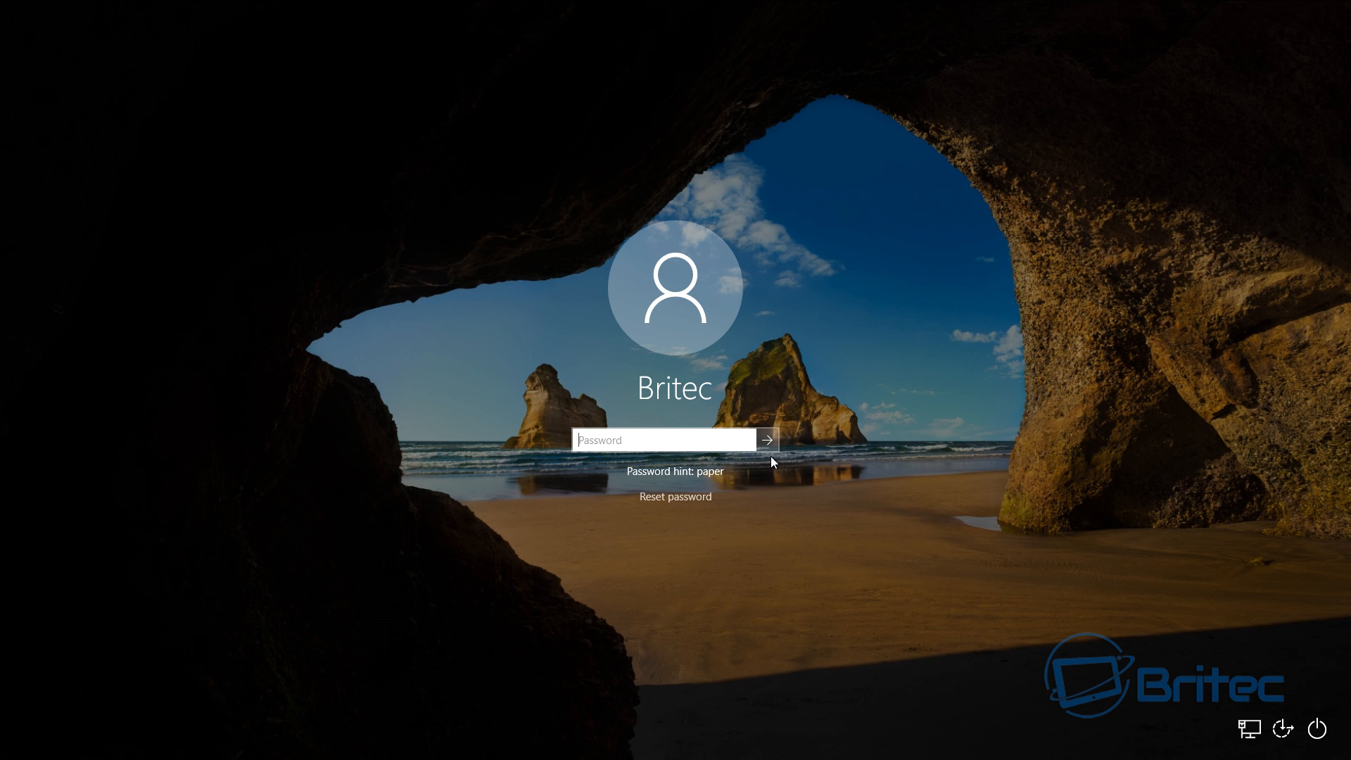
{"action": "left_click", "coordinate": [673, 439]}
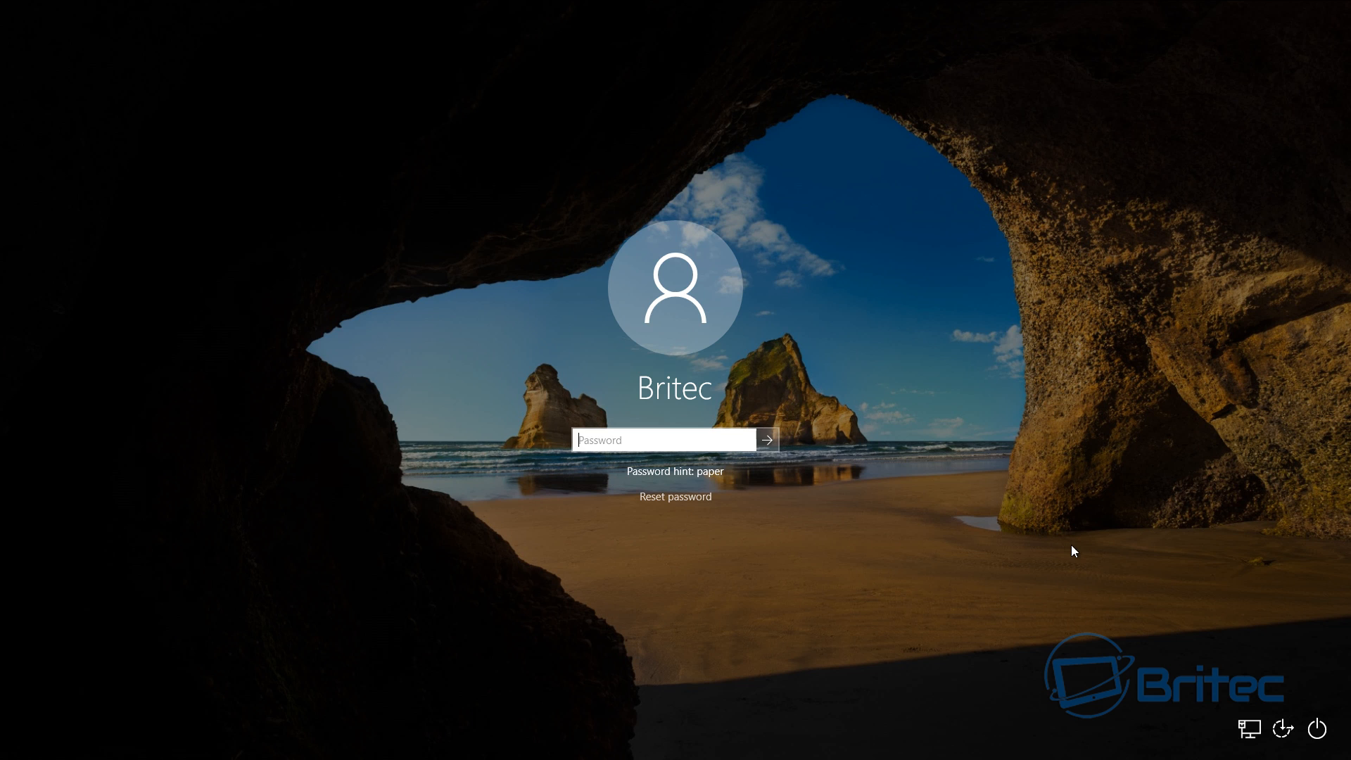
{"action": "mouse_move", "coordinate": [1073, 544]}
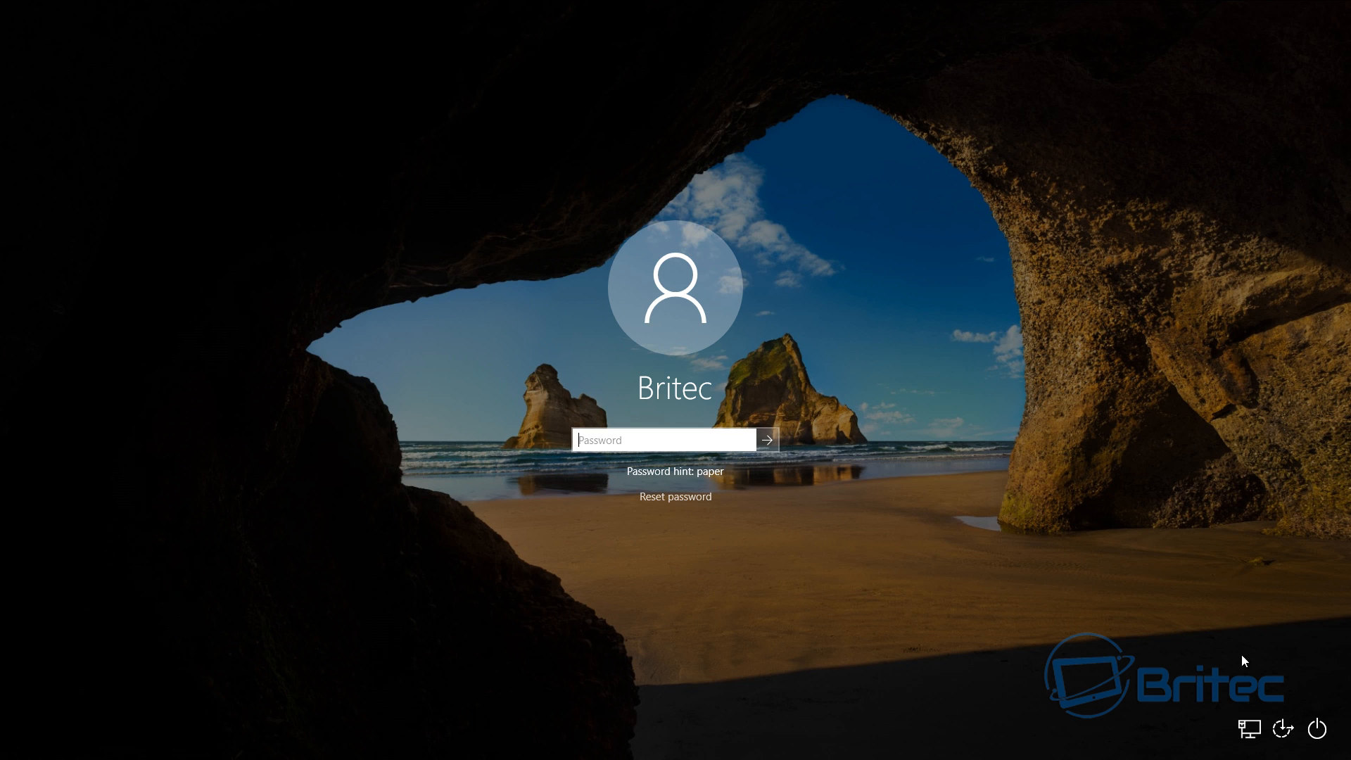
- Restart the PC from the lock screen power menu to reach the BIOS setup
{"action": "left_click", "coordinate": [1320, 730]}
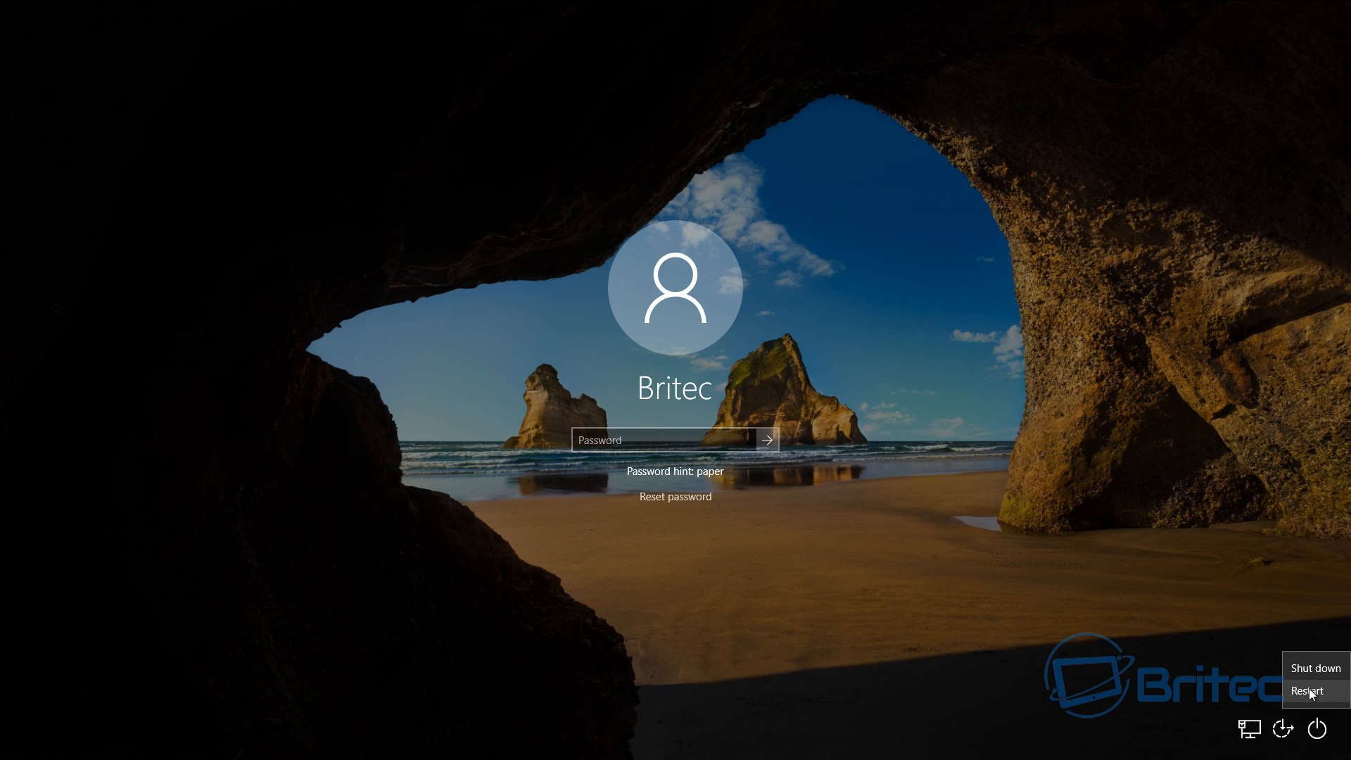
{"action": "left_click", "coordinate": [1306, 689]}
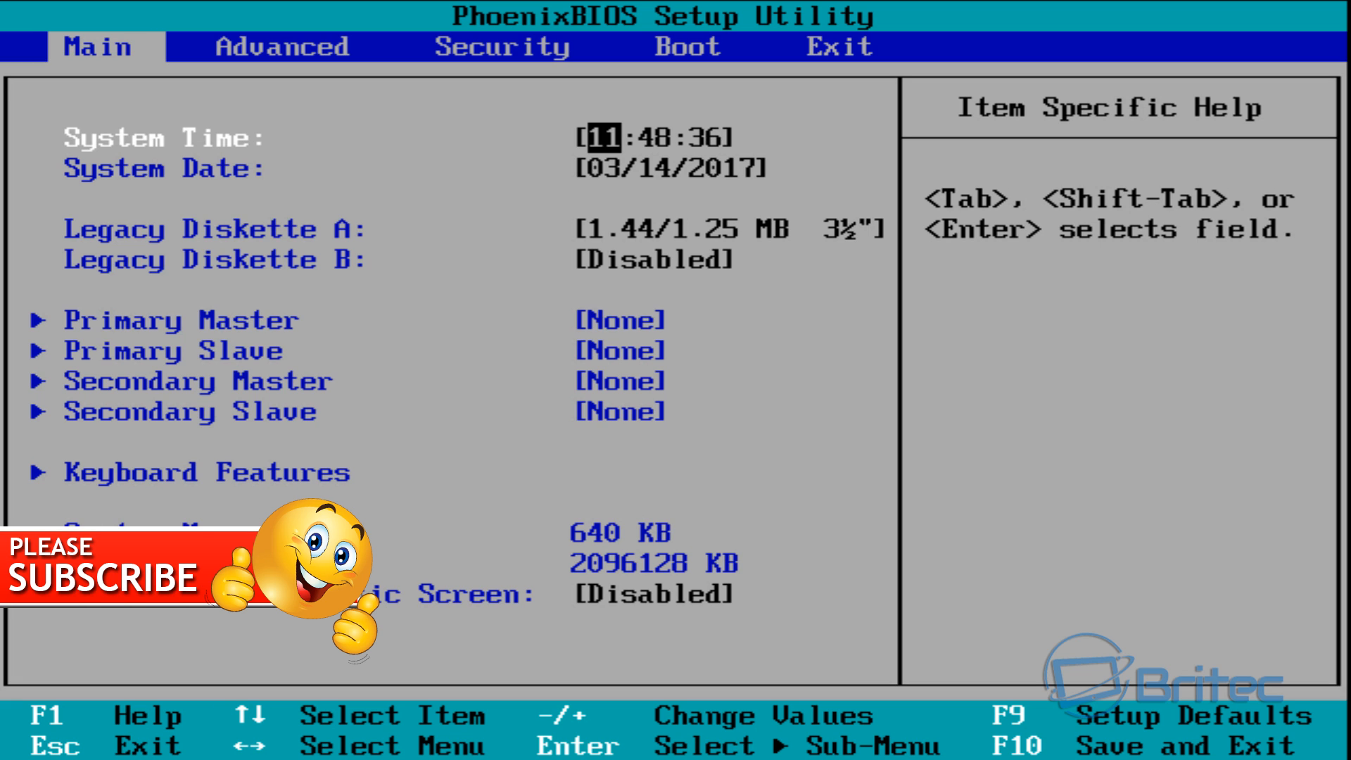
- Move CD-ROM Drive to the top of the BIOS boot order and save with F10
{"action": "left_click", "coordinate": [283, 46]}
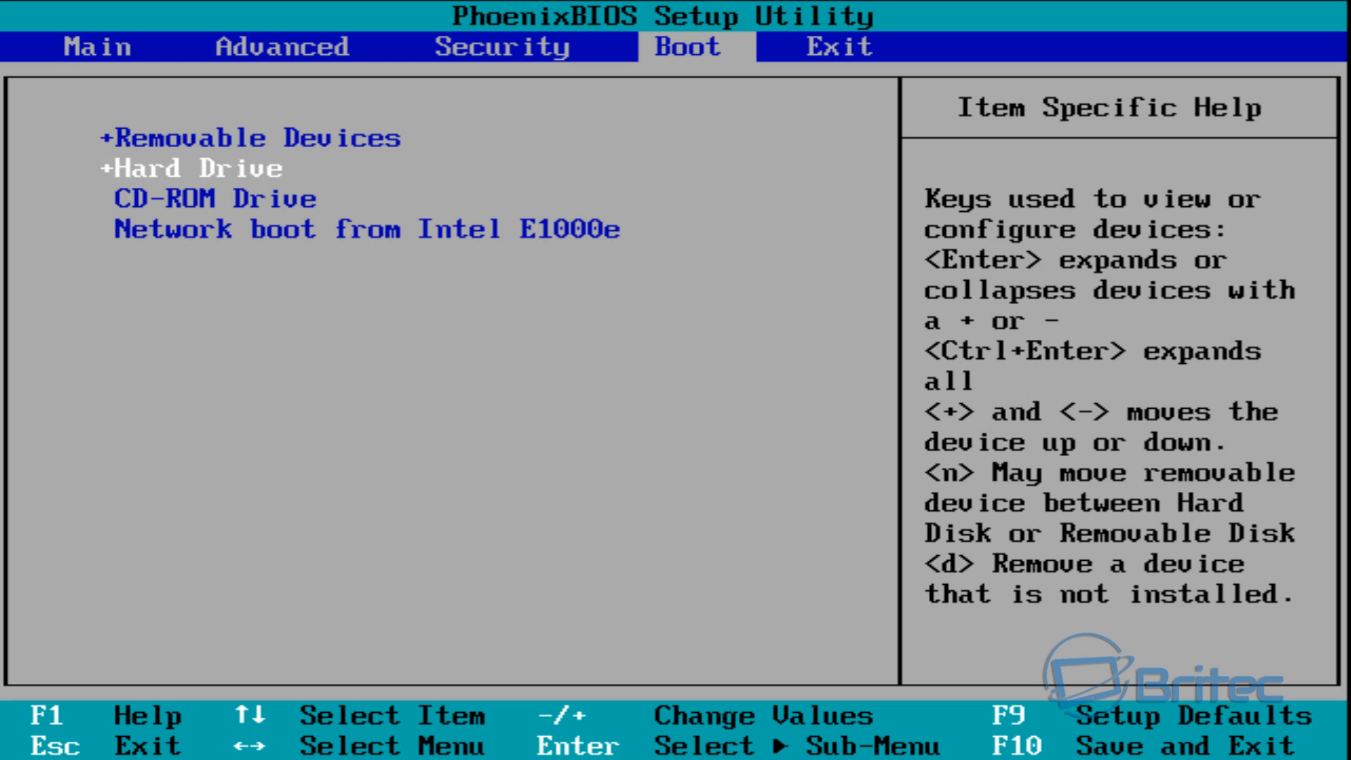
{"action": "key", "text": "Down"}
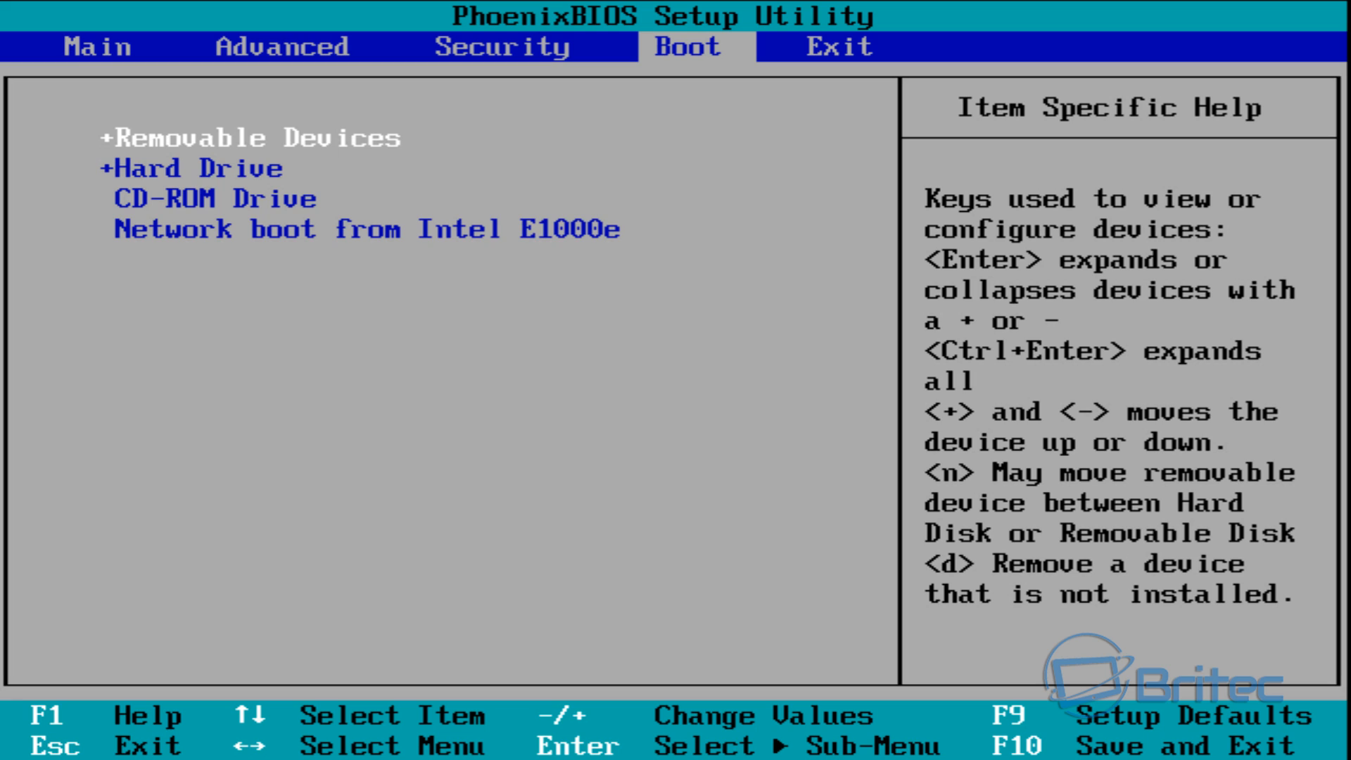
{"action": "key", "text": "Down"}
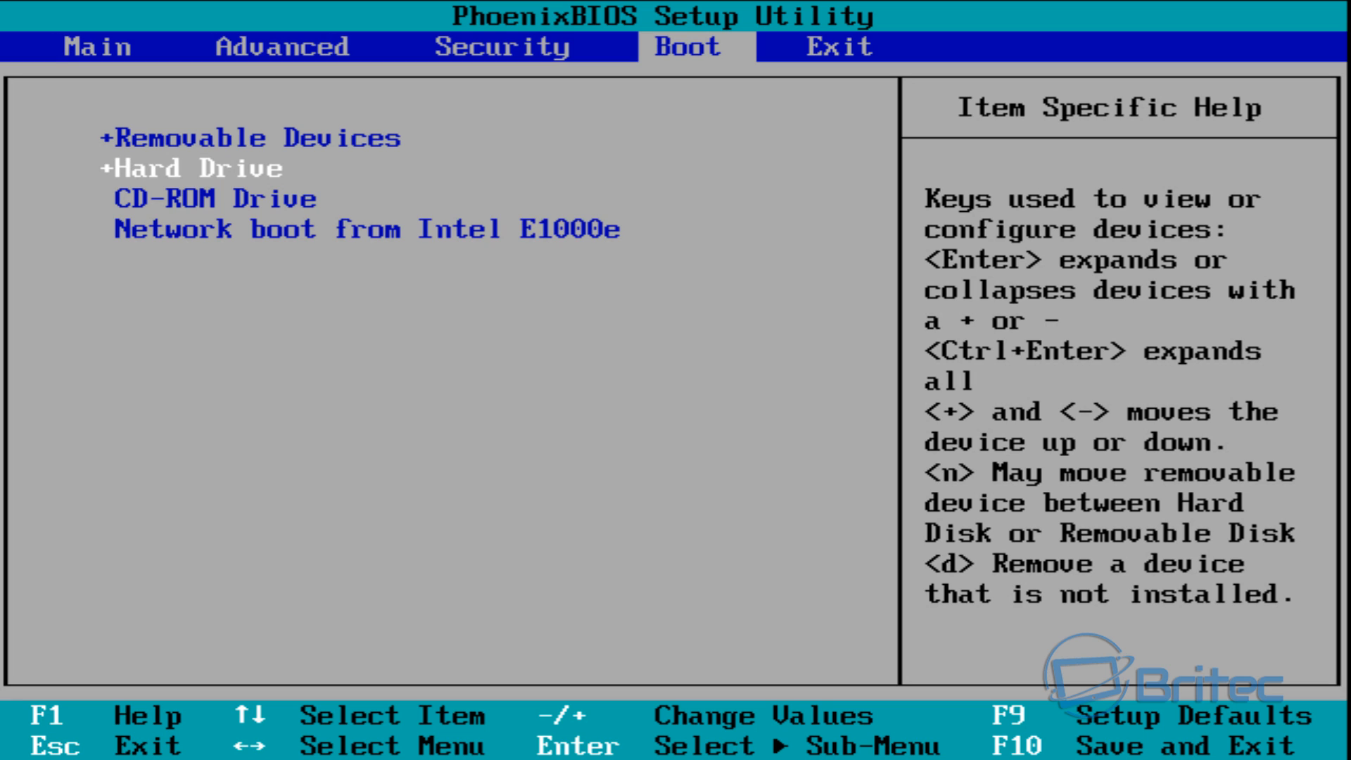
{"action": "key", "text": "Down"}
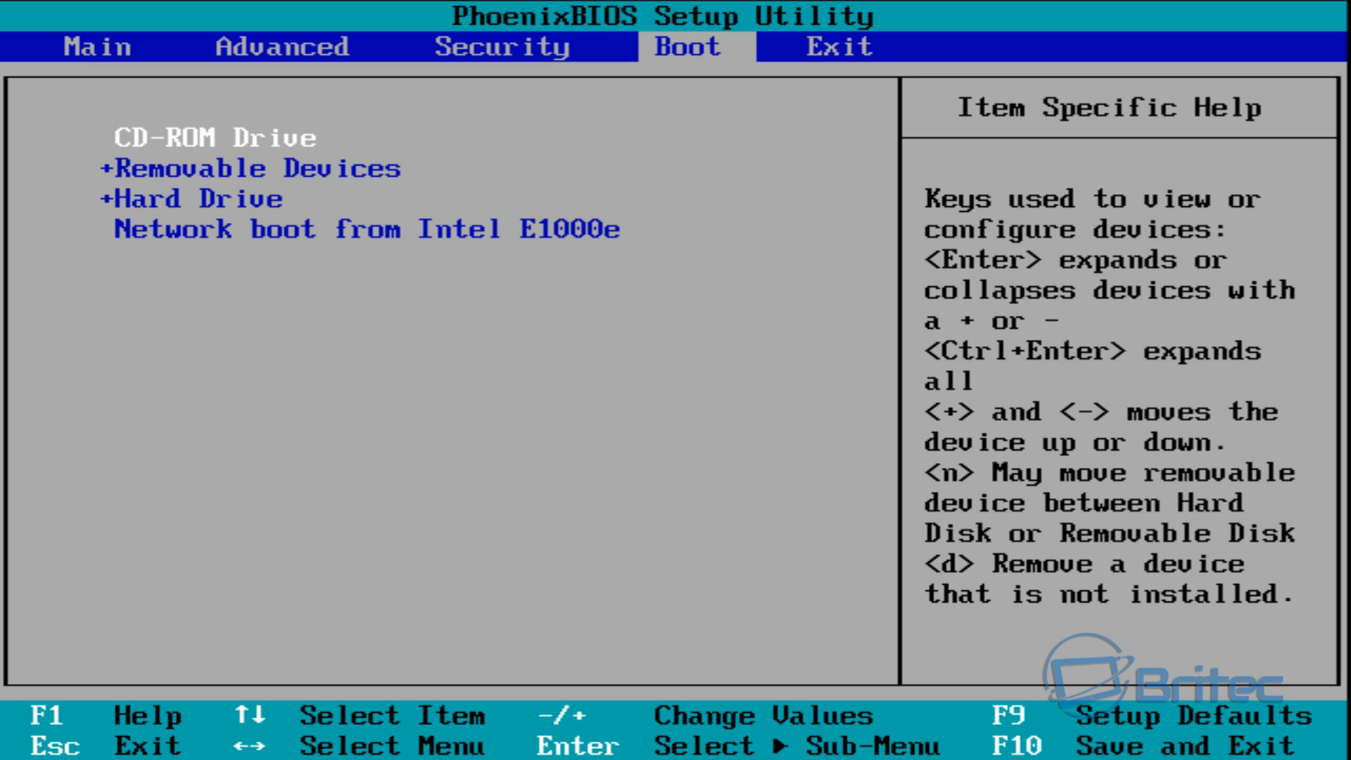
{"action": "key", "text": "f10"}
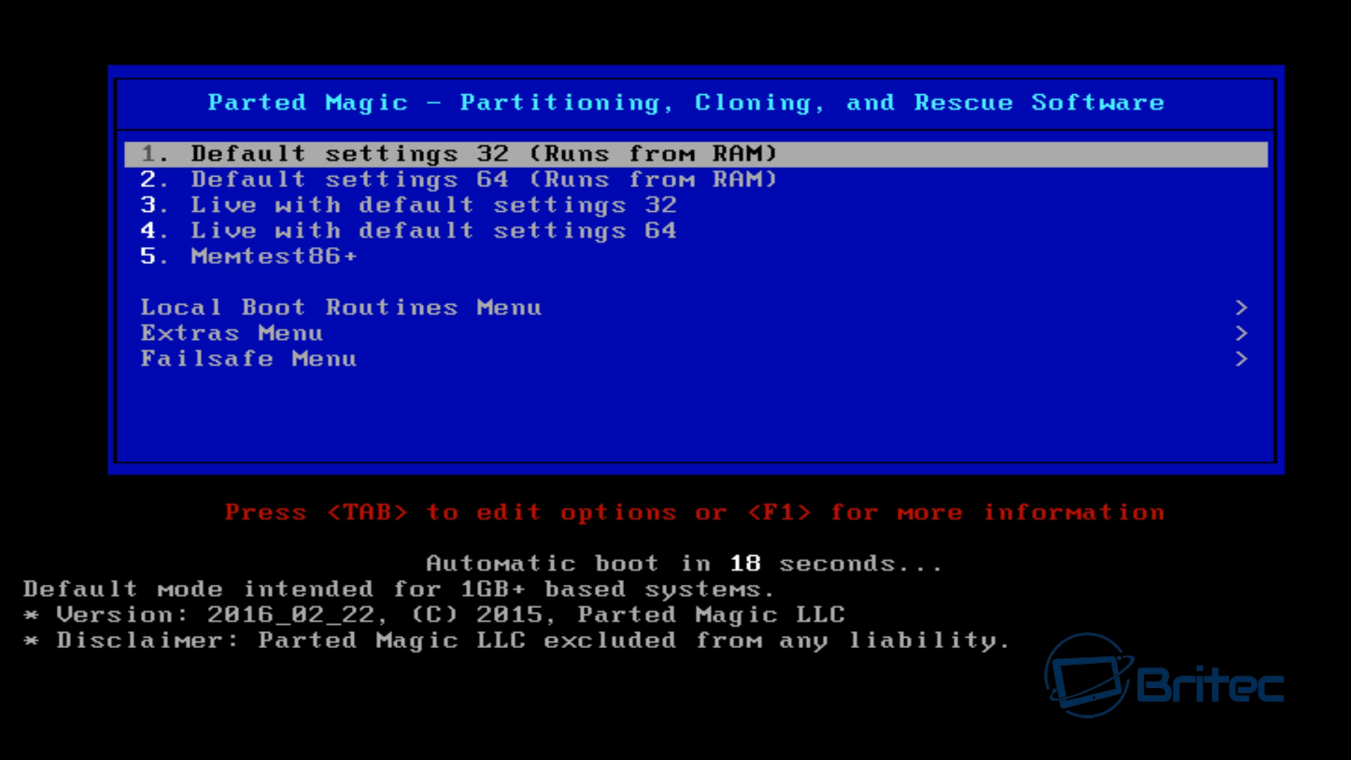
- Boot Parted Magic with '2. Default settings 64 (Runs from RAM)'
{"action": "key", "text": "Down"}
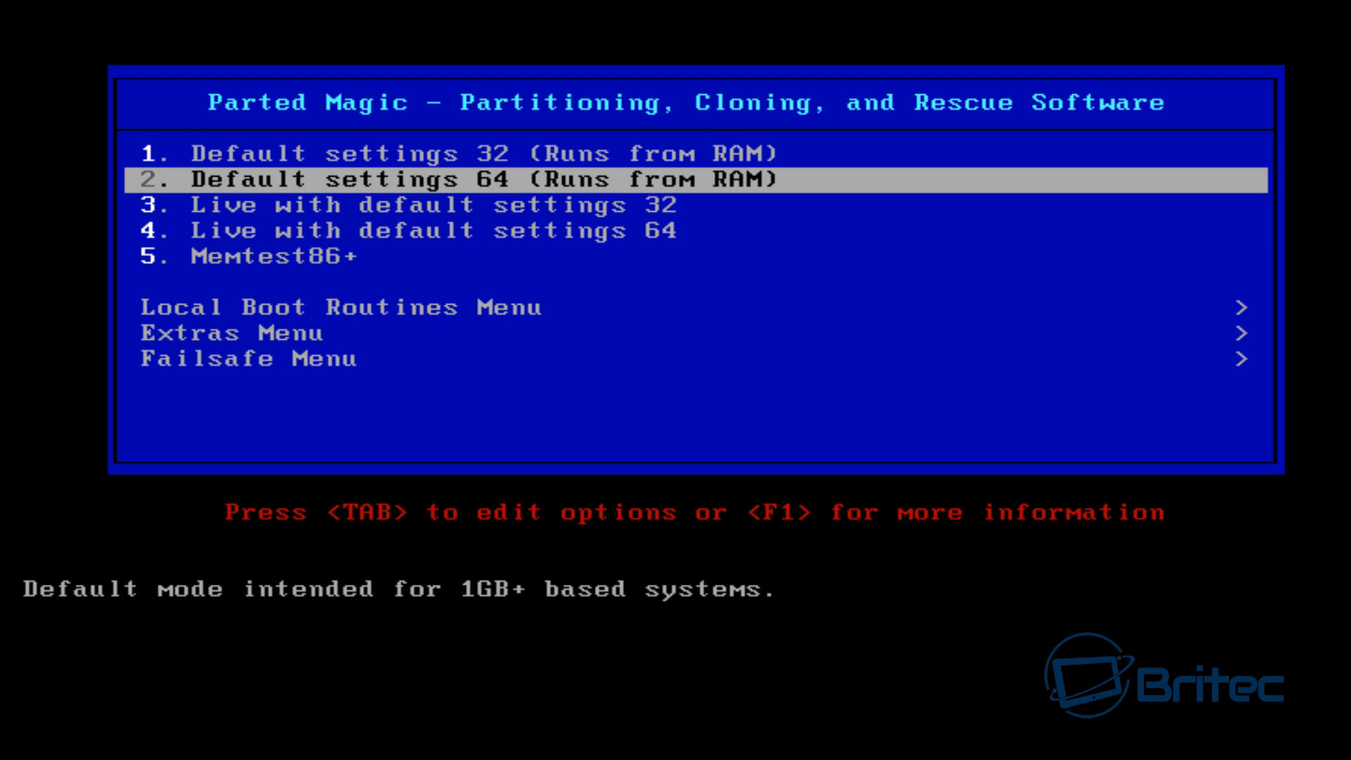
{"action": "key", "text": "Down"}
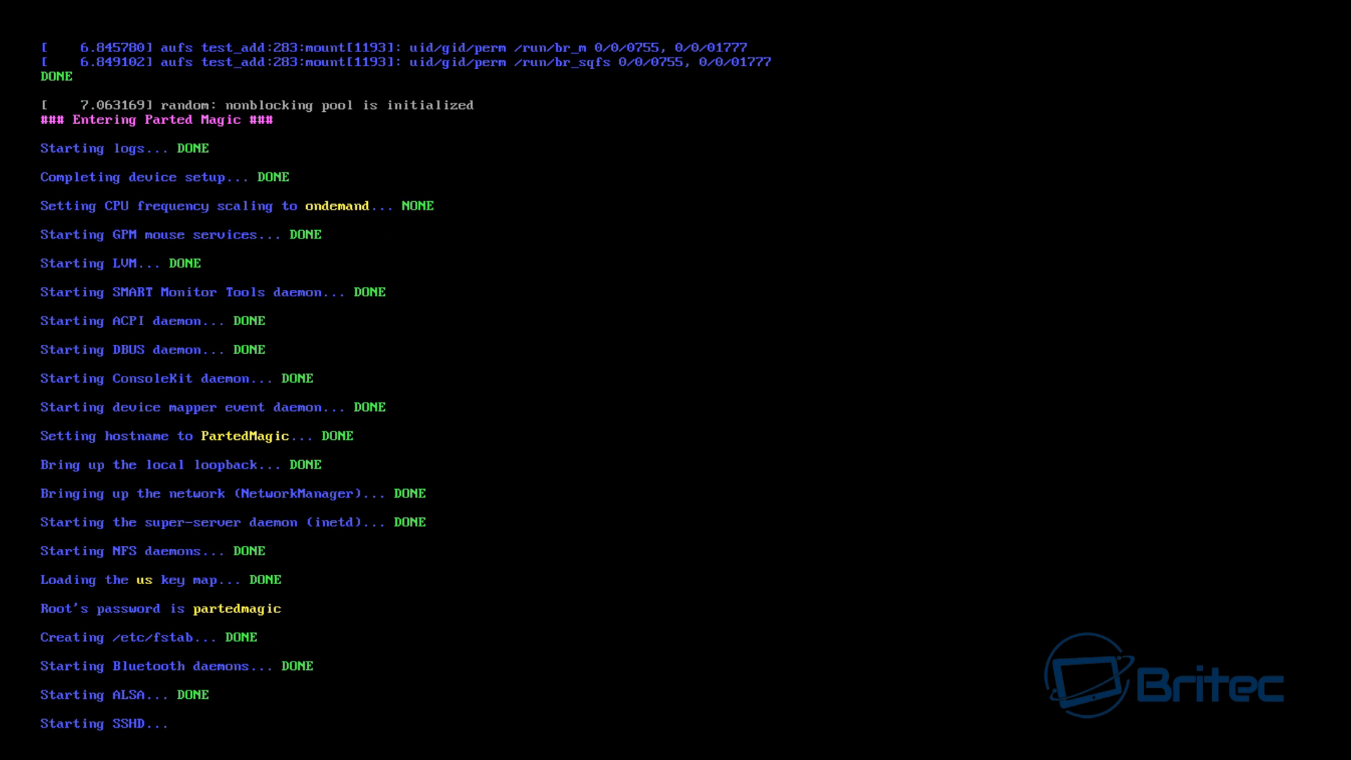
{"action": "scroll", "scroll_direction": "down", "scroll_amount": 3}
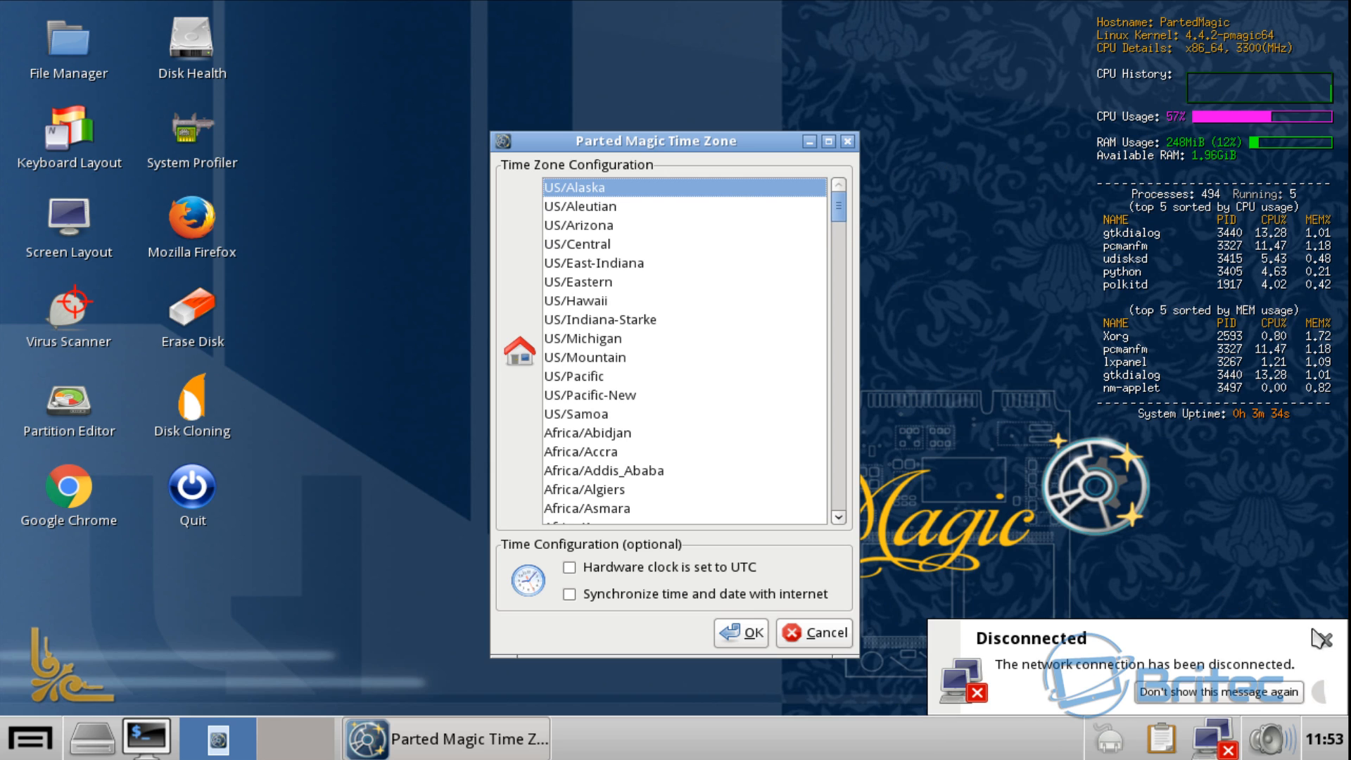
- Pick a time zone from the Time Zone Configuration list and dismiss the dialog
{"action": "scroll", "scroll_direction": "down", "scroll_amount": 3}
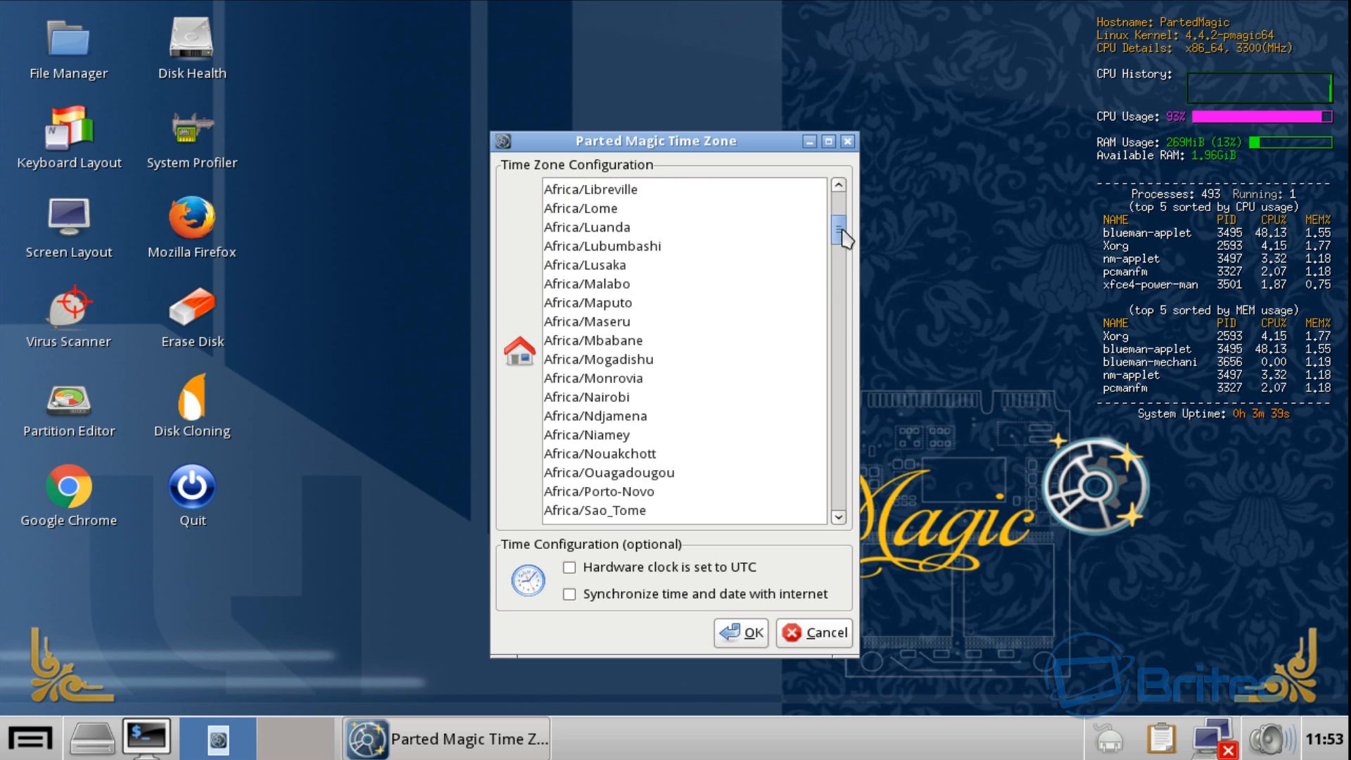
{"action": "left_click_drag", "start_coordinate": [838, 236], "coordinate": [838, 425]}
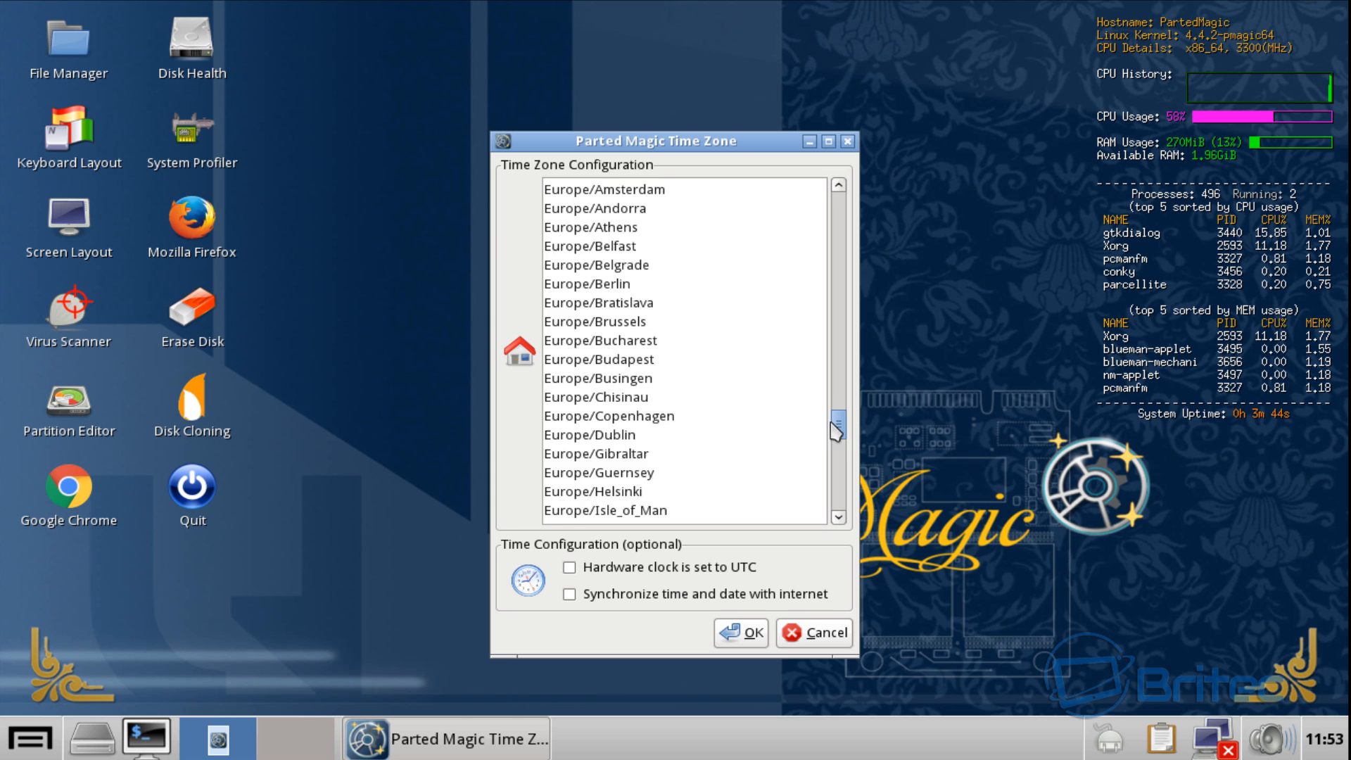
{"action": "scroll", "scroll_direction": "down", "scroll_amount": 3}
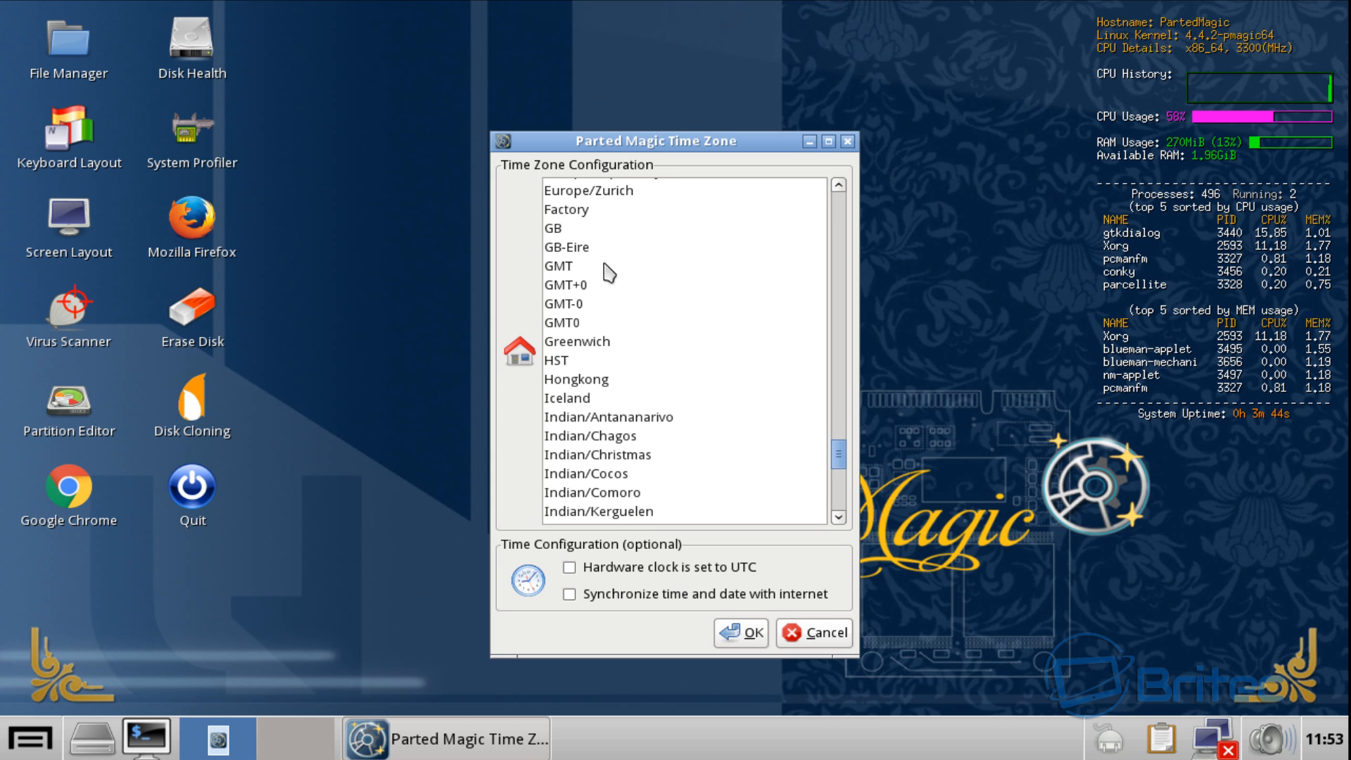
{"action": "left_click", "coordinate": [555, 228]}
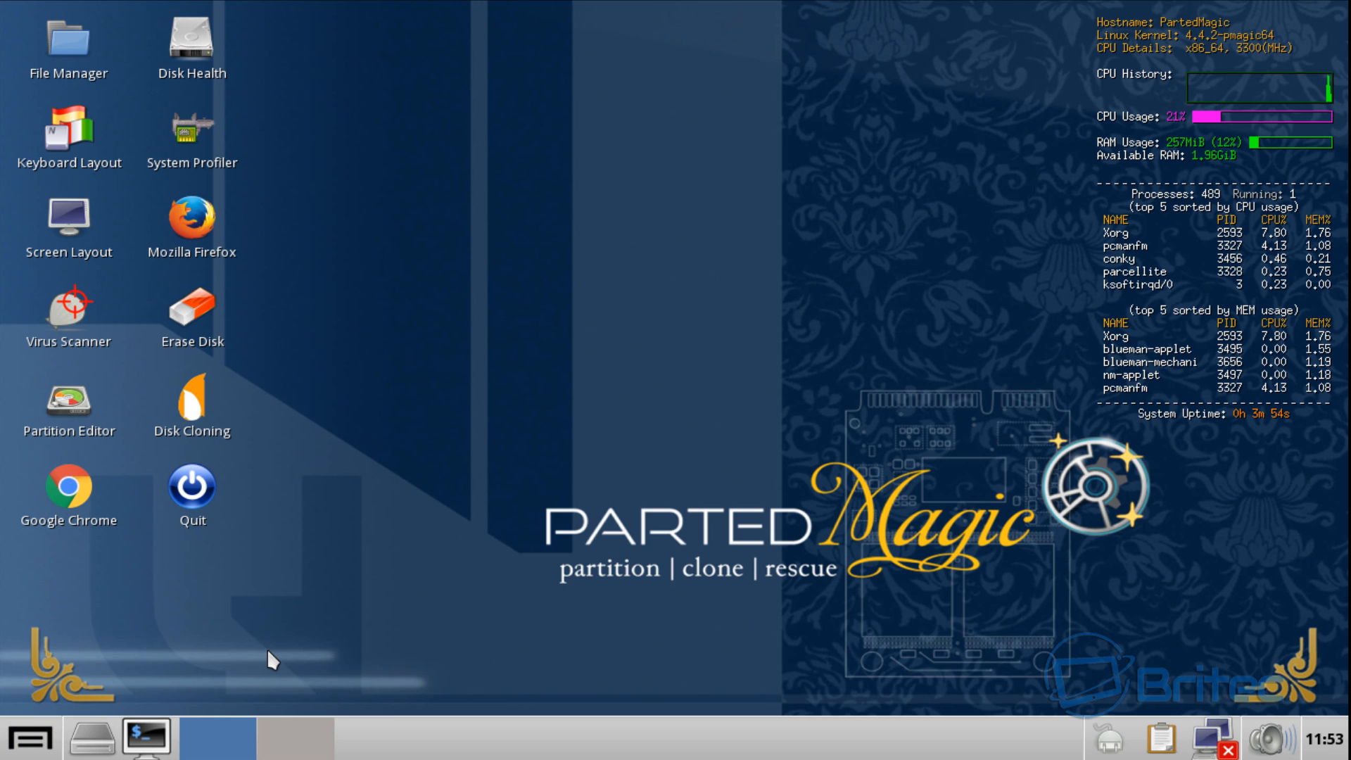
{"action": "mouse_move", "coordinate": [226, 686]}
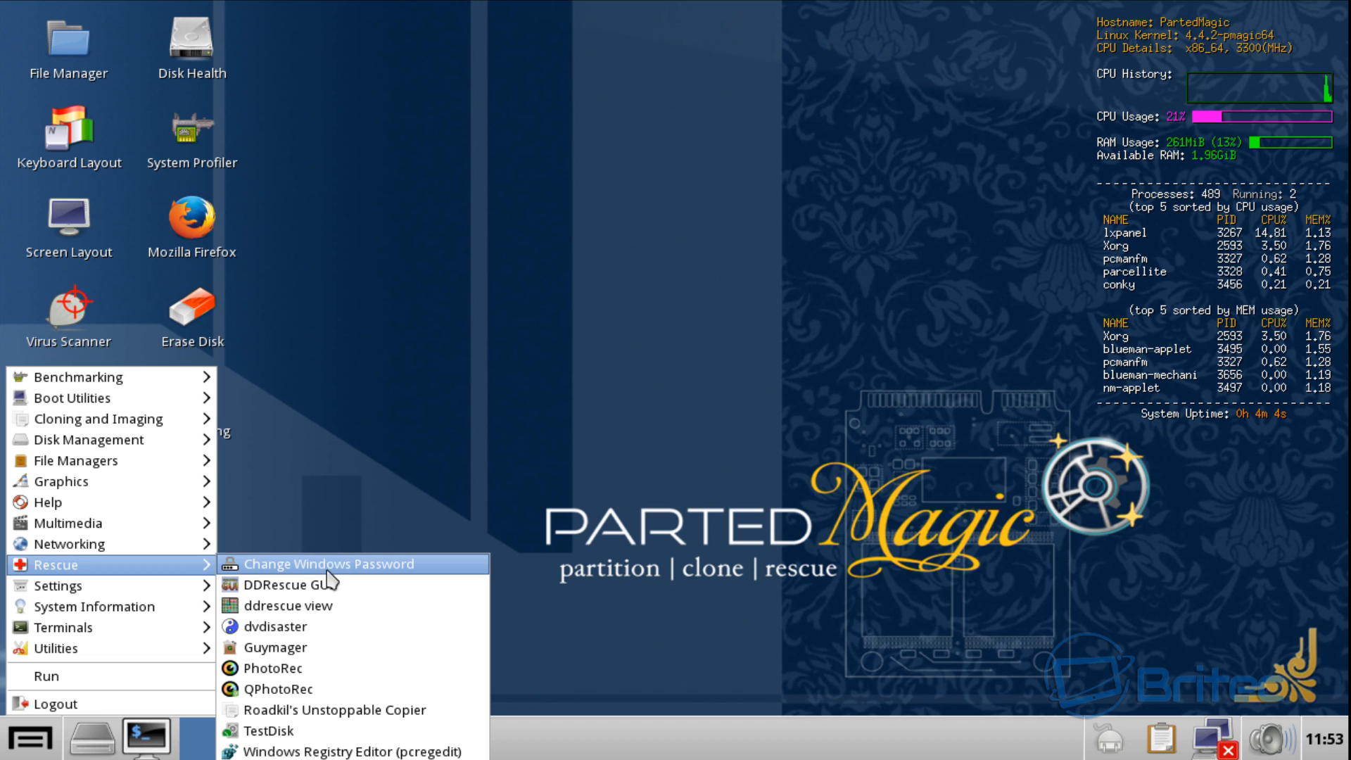
- Launch Change Windows Password and load the /dev/sda2 Windows 10 Pro SAM hive
{"action": "left_click", "coordinate": [328, 563]}
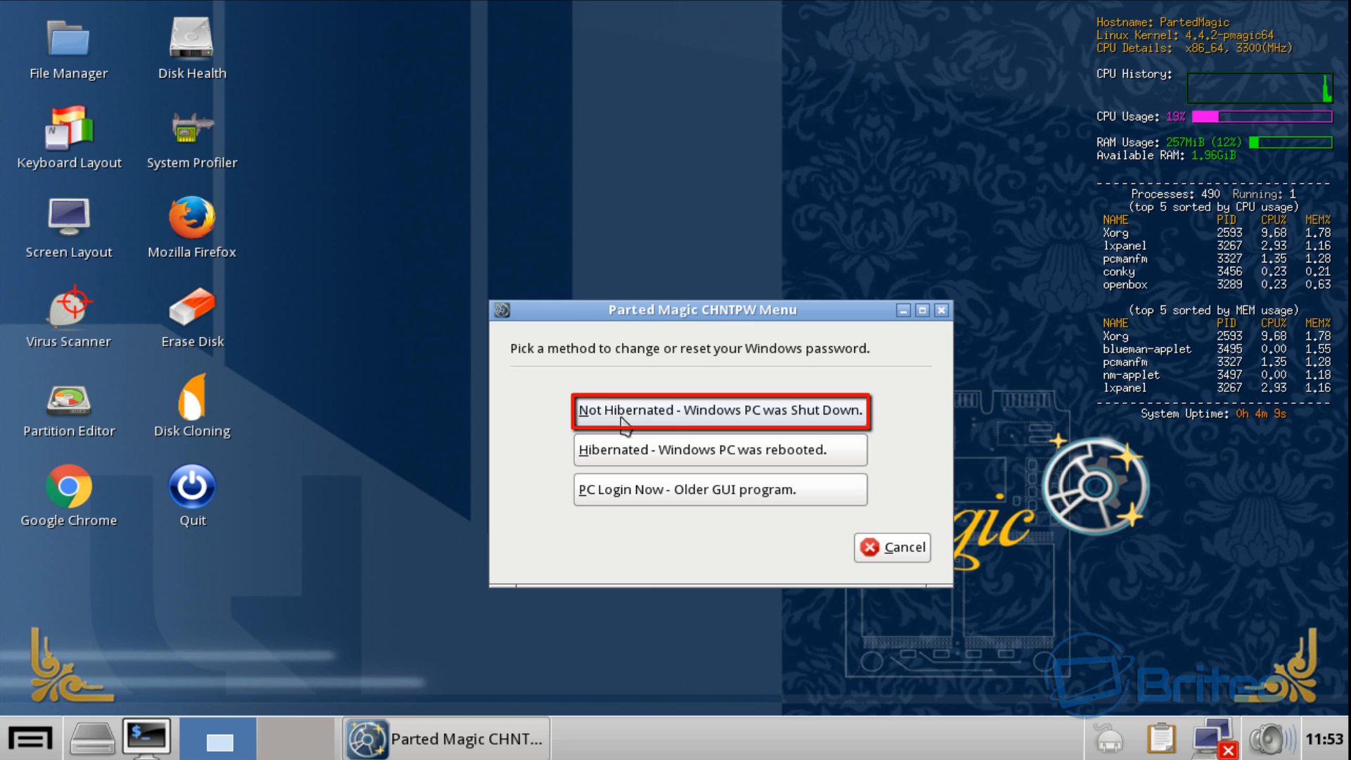
{"action": "mouse_move", "coordinate": [801, 424]}
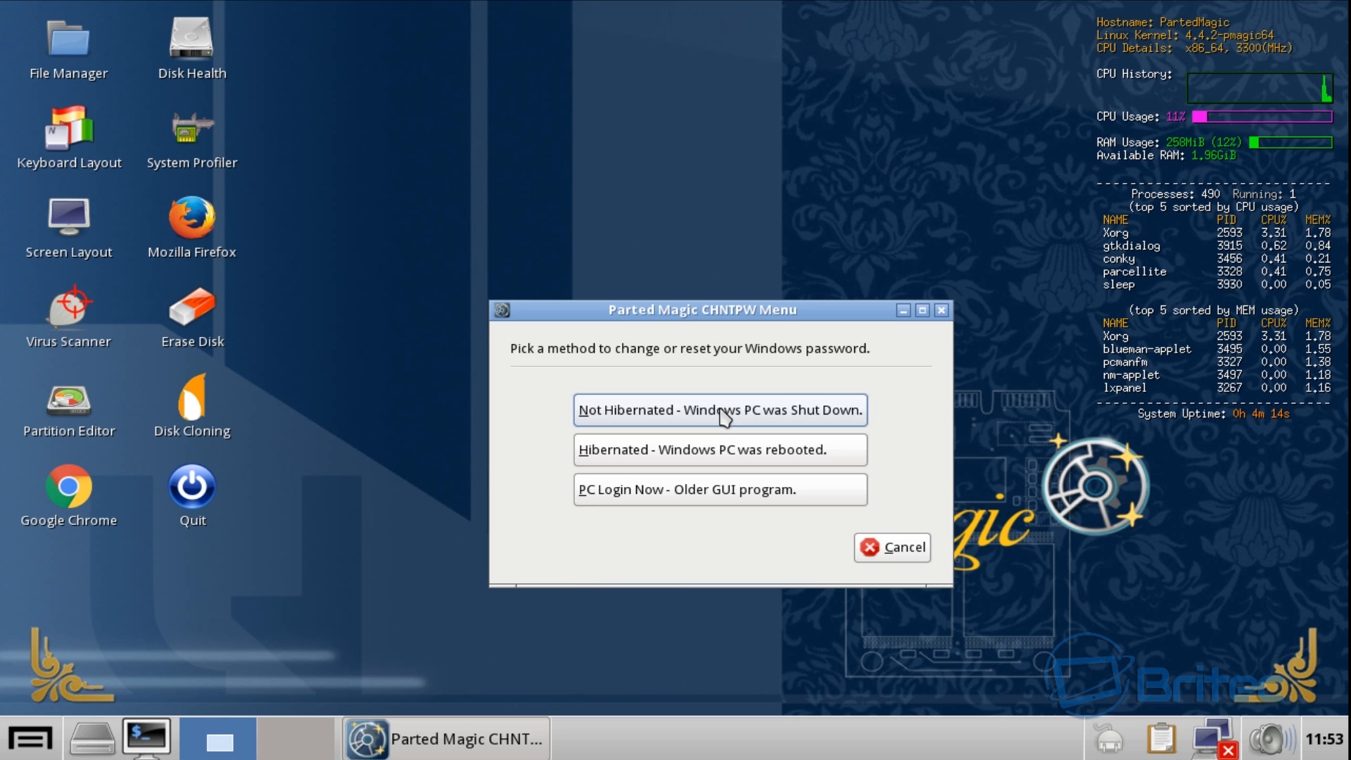
{"action": "left_click", "coordinate": [718, 410]}
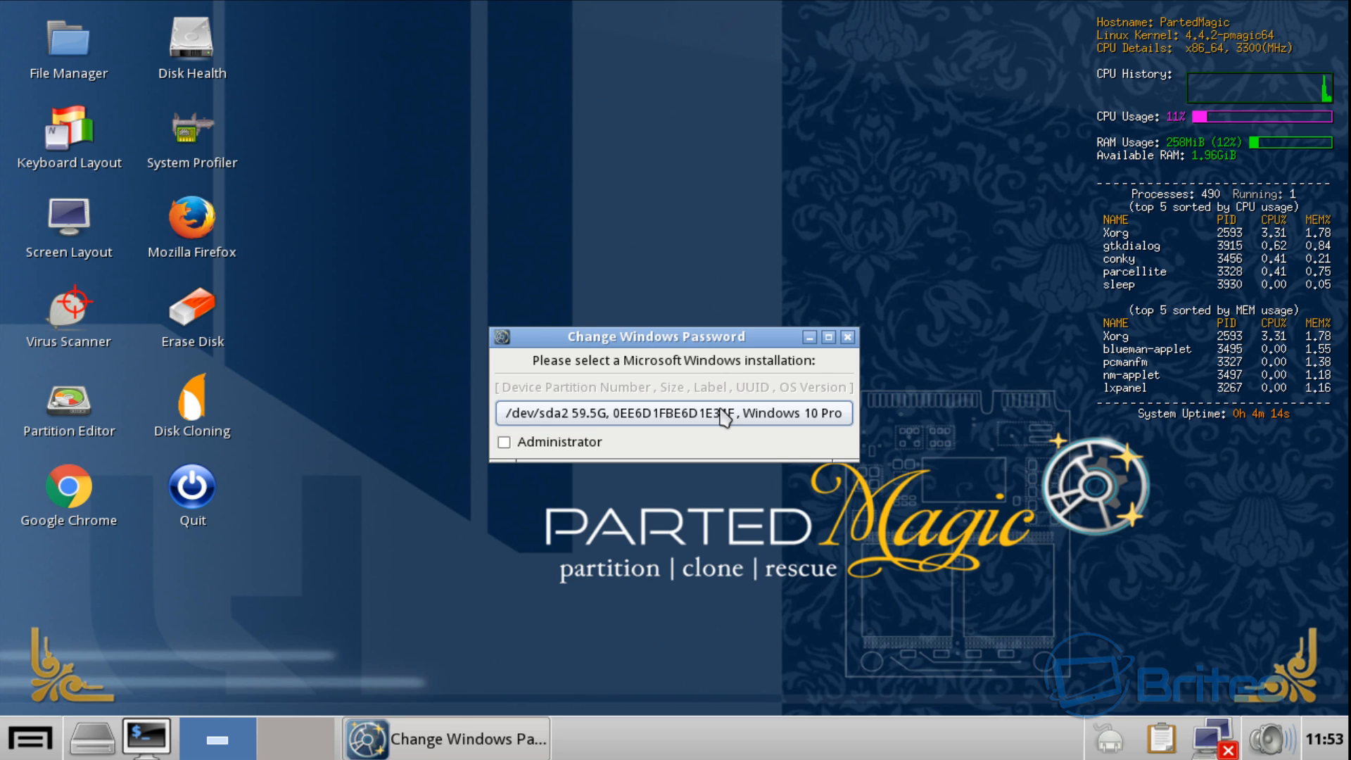
{"action": "mouse_move", "coordinate": [607, 434]}
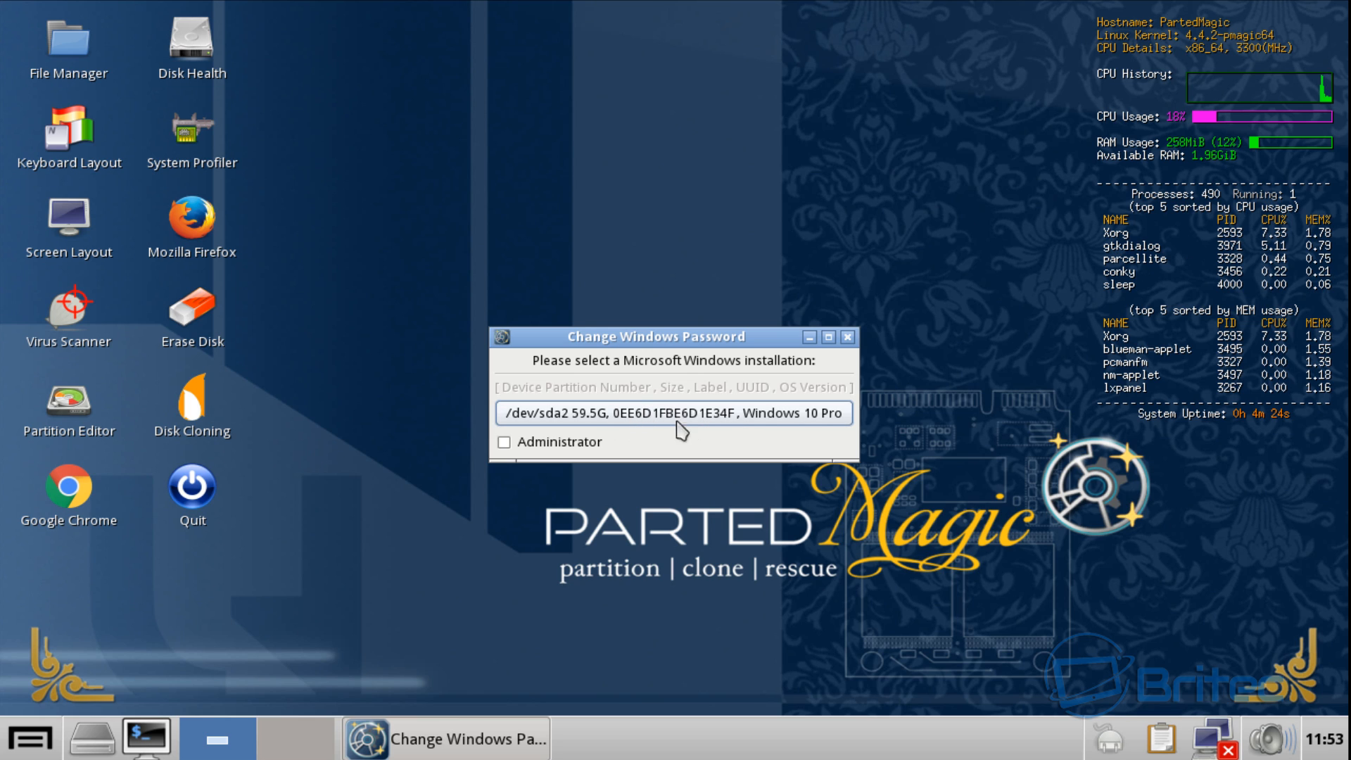
{"action": "mouse_move", "coordinate": [843, 430]}
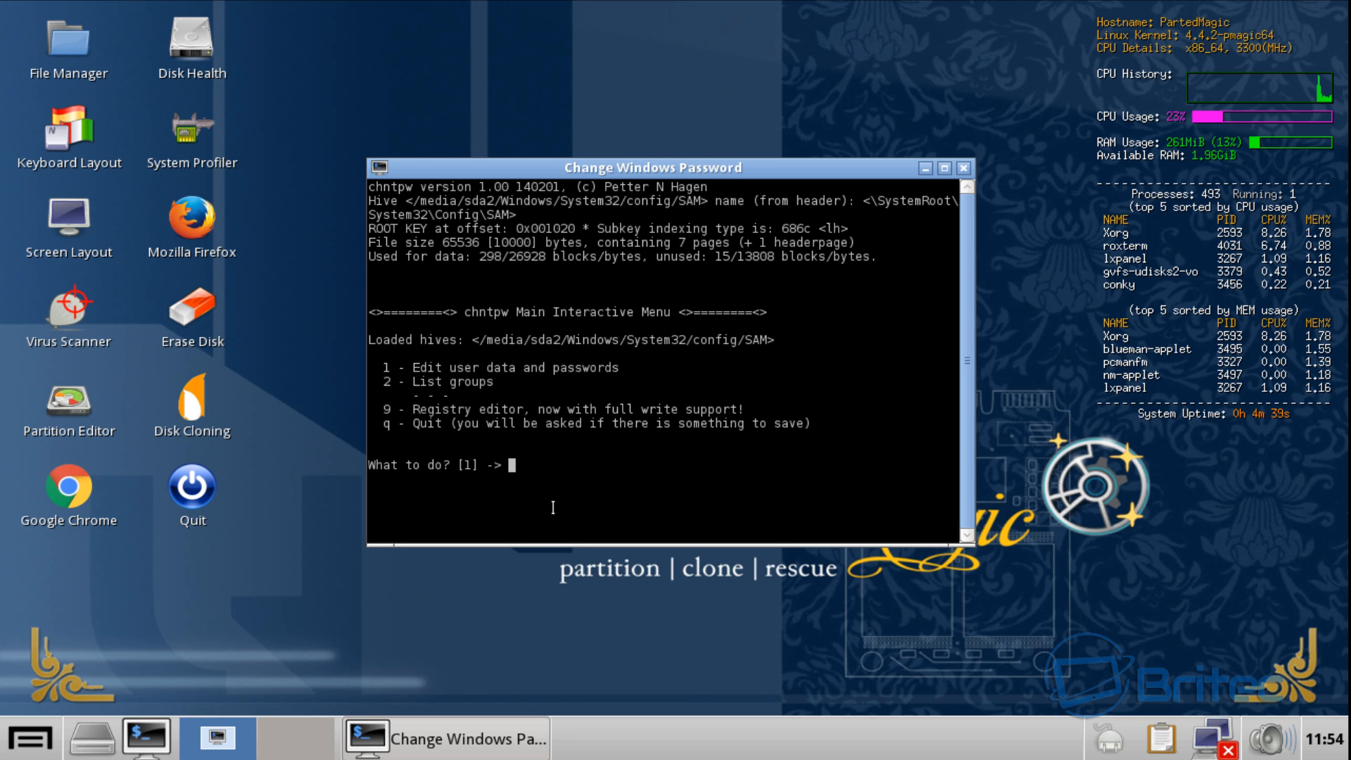
- Edit the user with RID 03e9 and clear its password to blank
{"action": "type", "text": "1"}
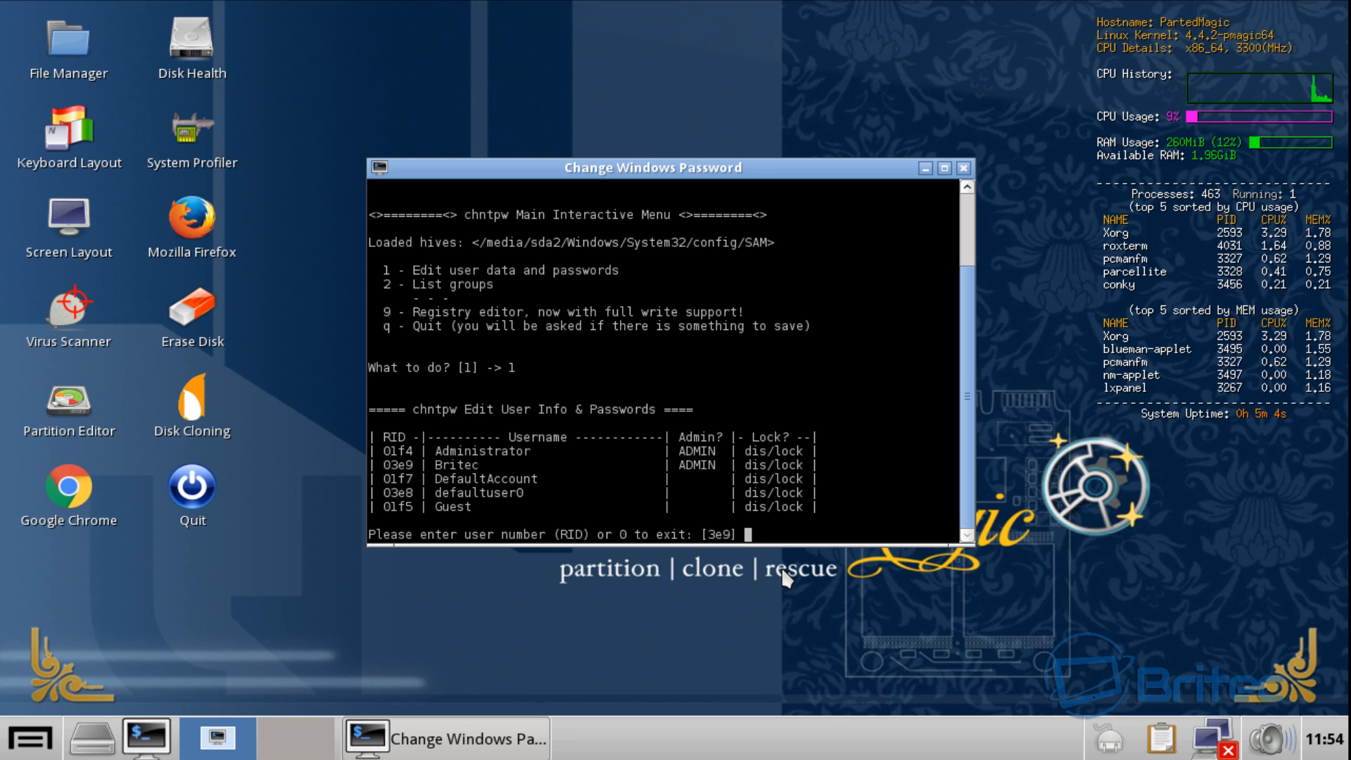
{"action": "type", "text": "03"}
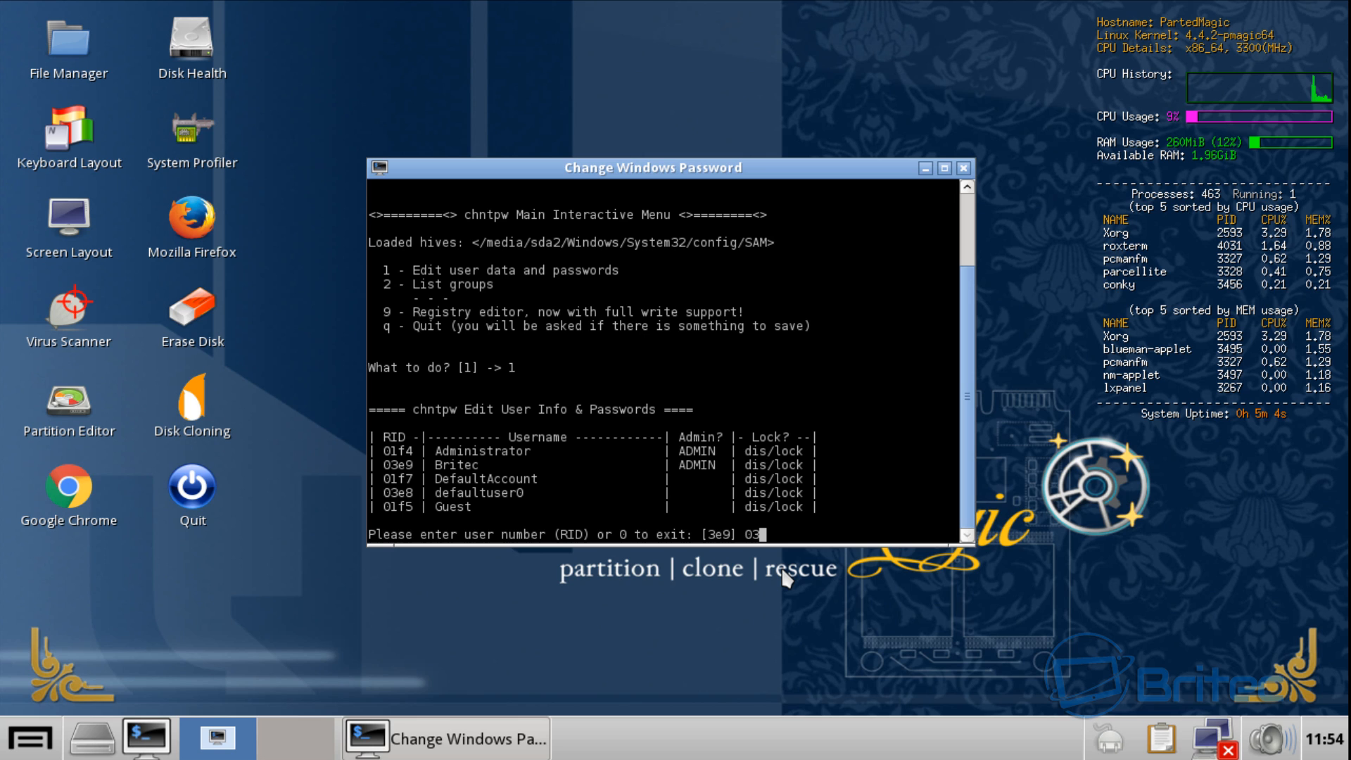
{"action": "type", "text": "e9"}
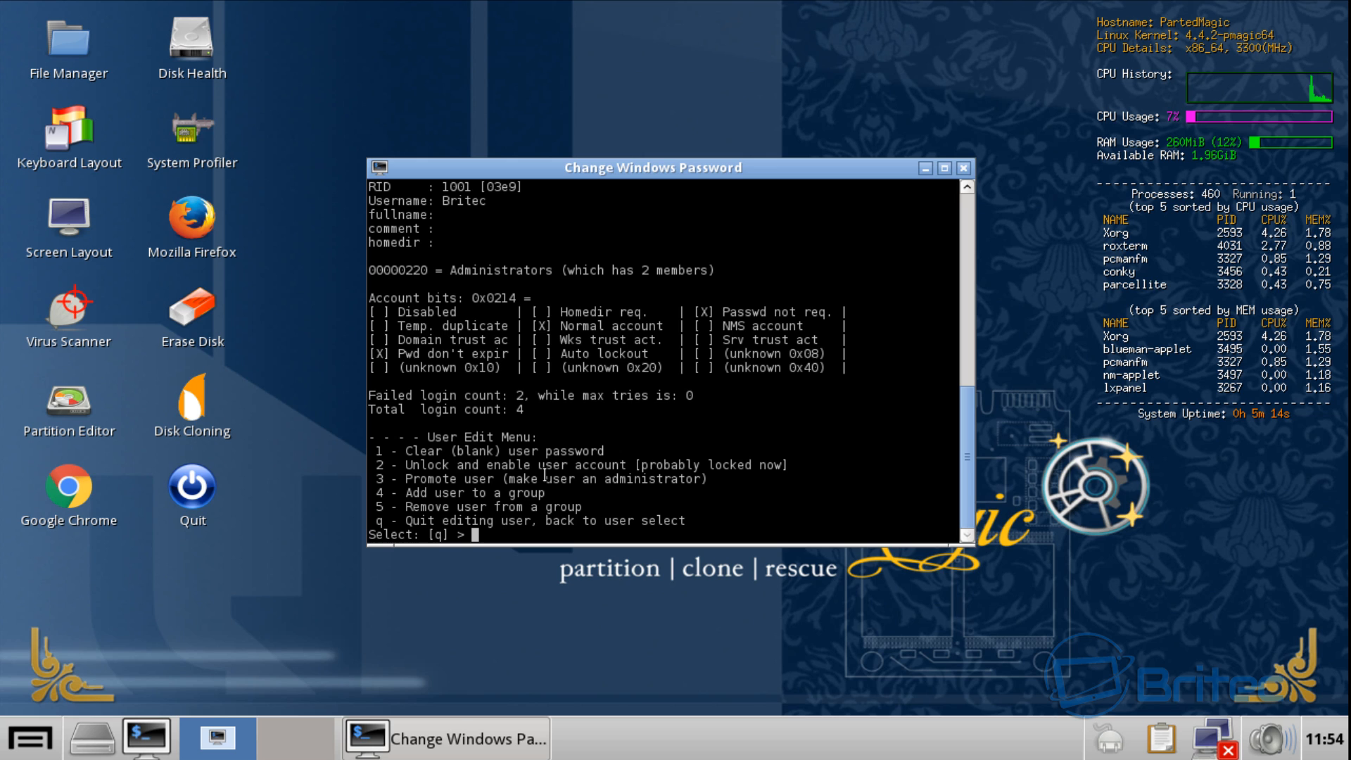
{"action": "type", "text": "1"}
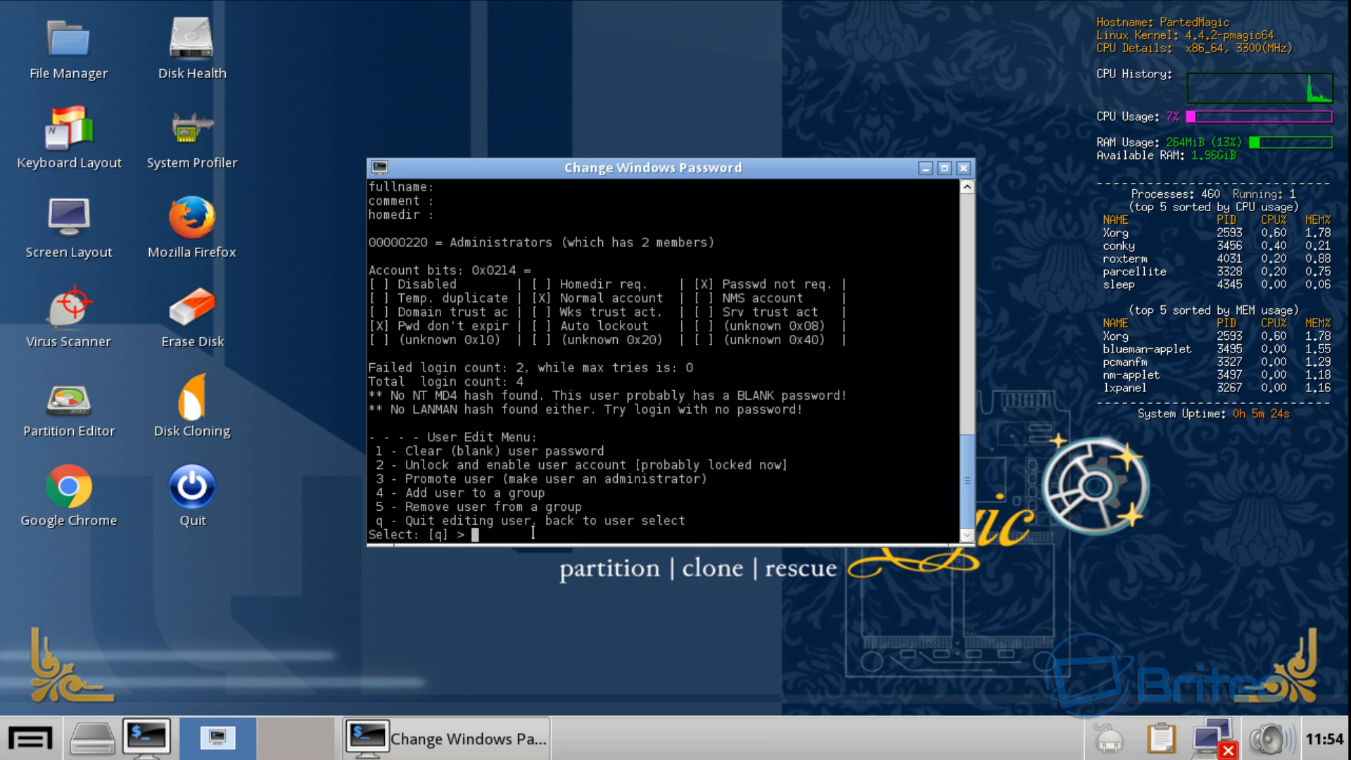
- Quit chntpw with q twice and confirm y to write the SAM hive files to disk
{"action": "type", "text": "q"}
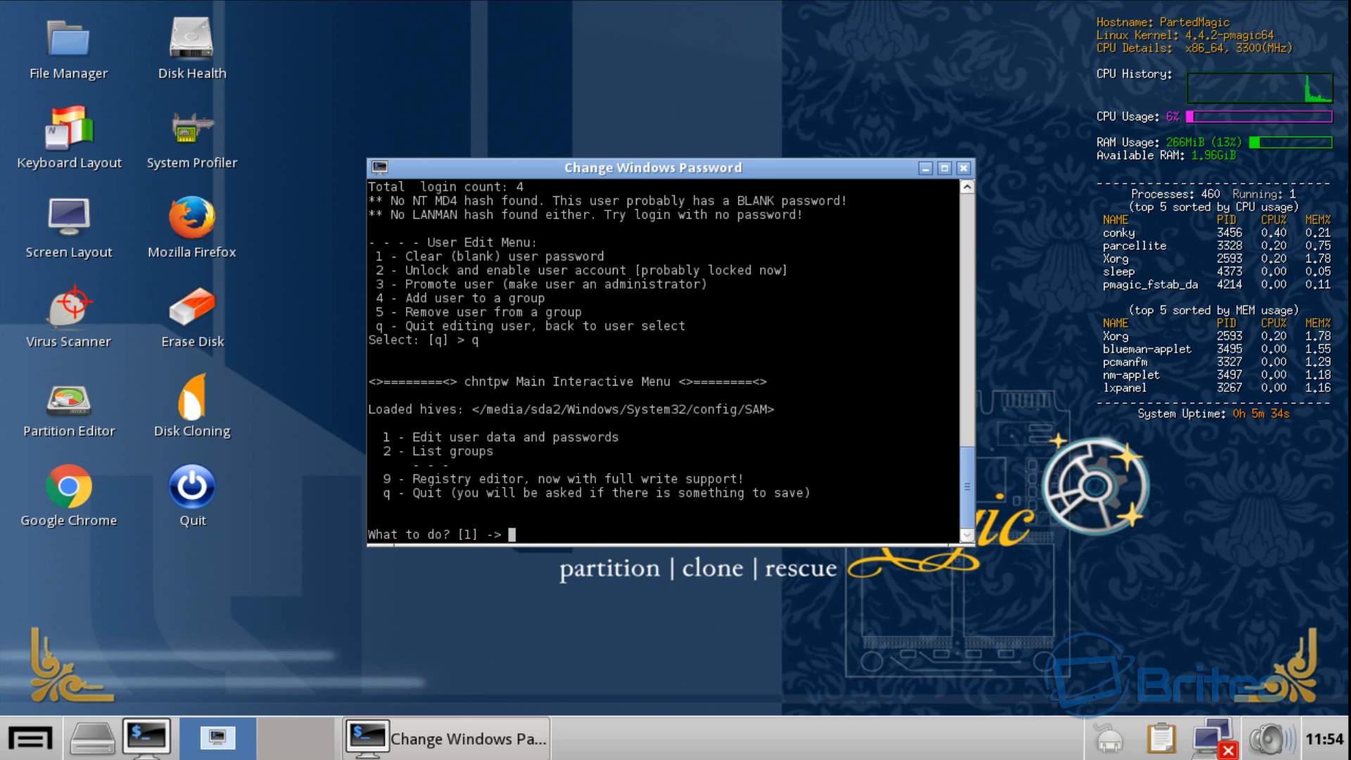
{"action": "type", "text": "q"}
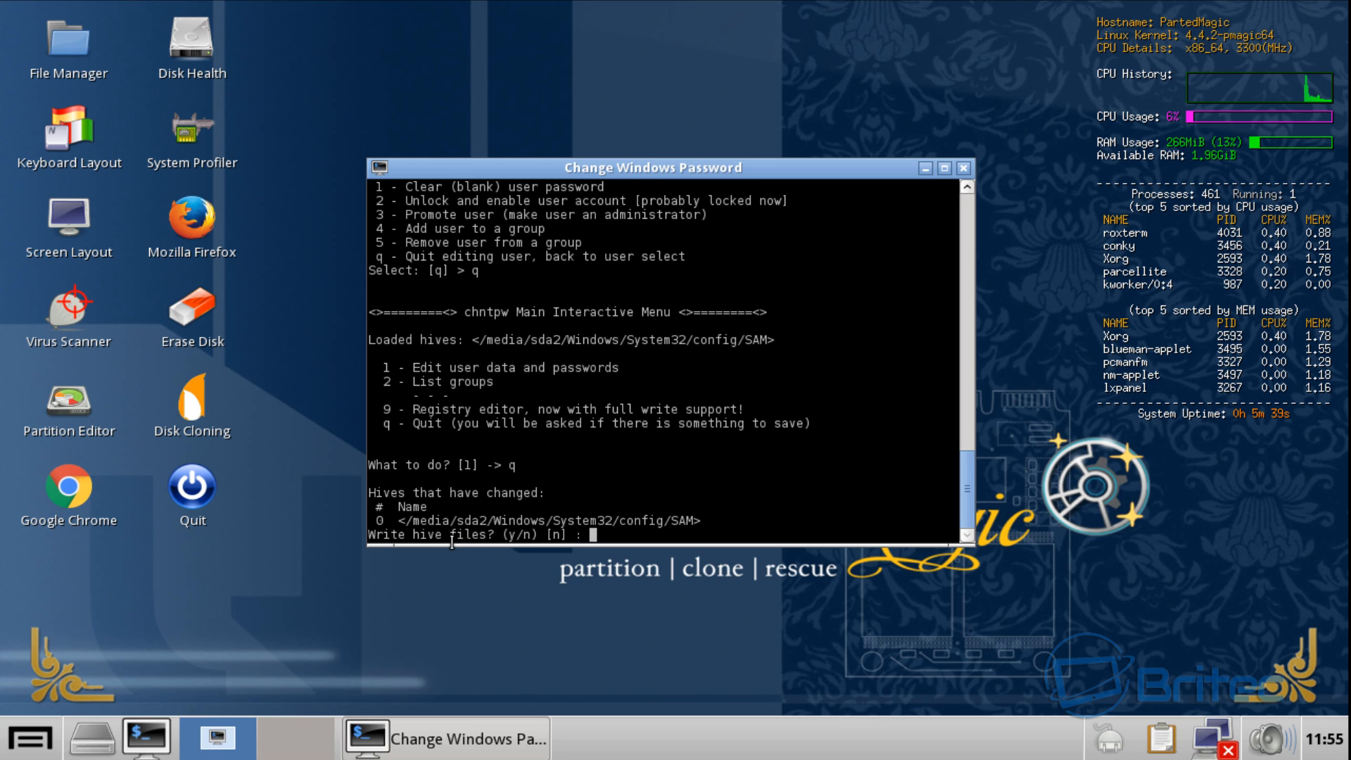
{"action": "mouse_move", "coordinate": [506, 546]}
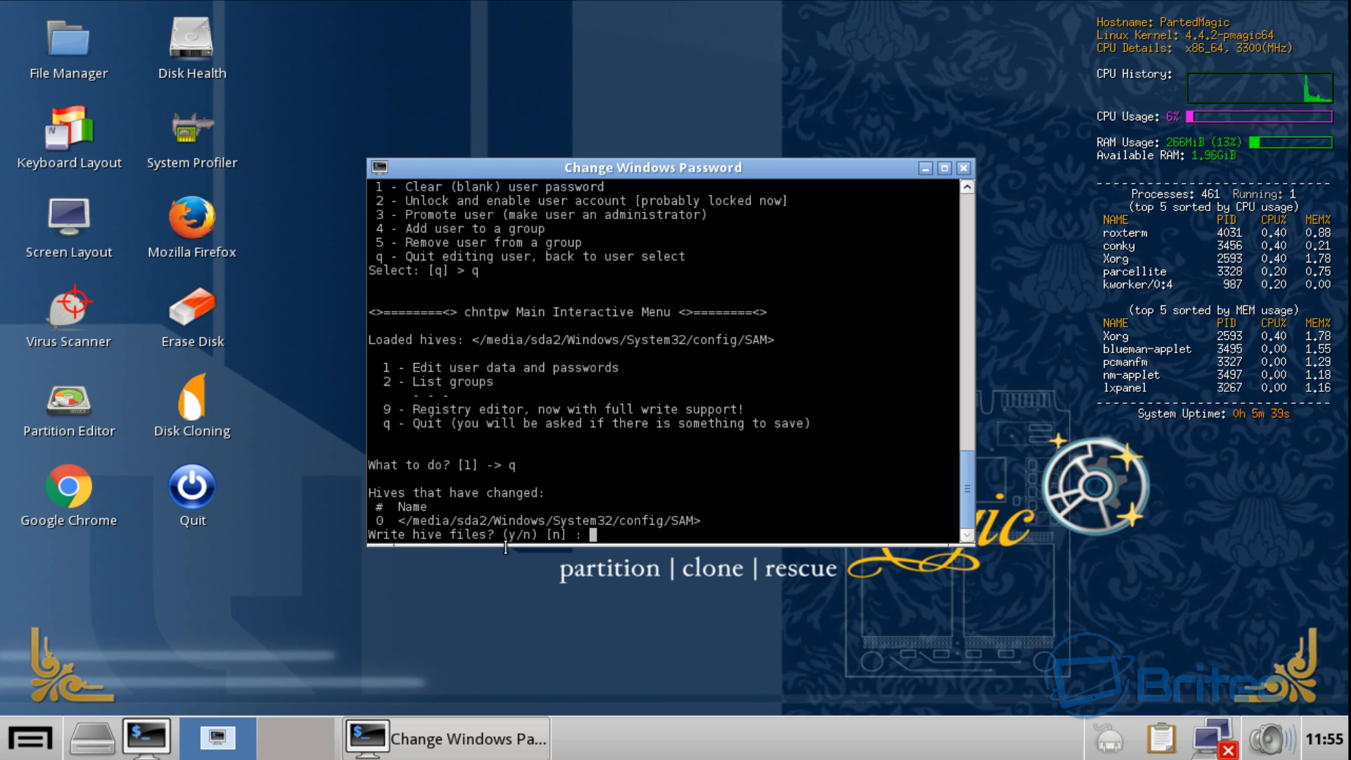
{"action": "type", "text": "y"}
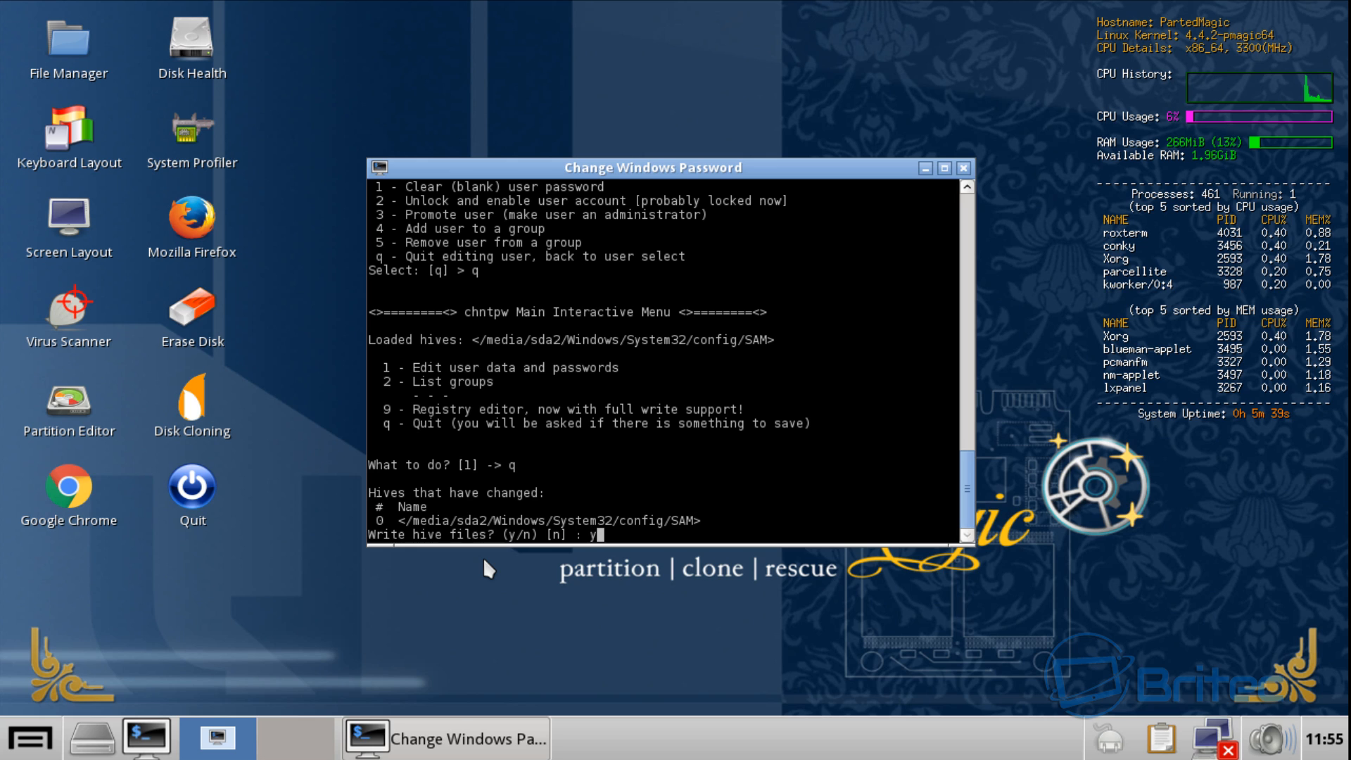
{"action": "key", "text": "Return"}
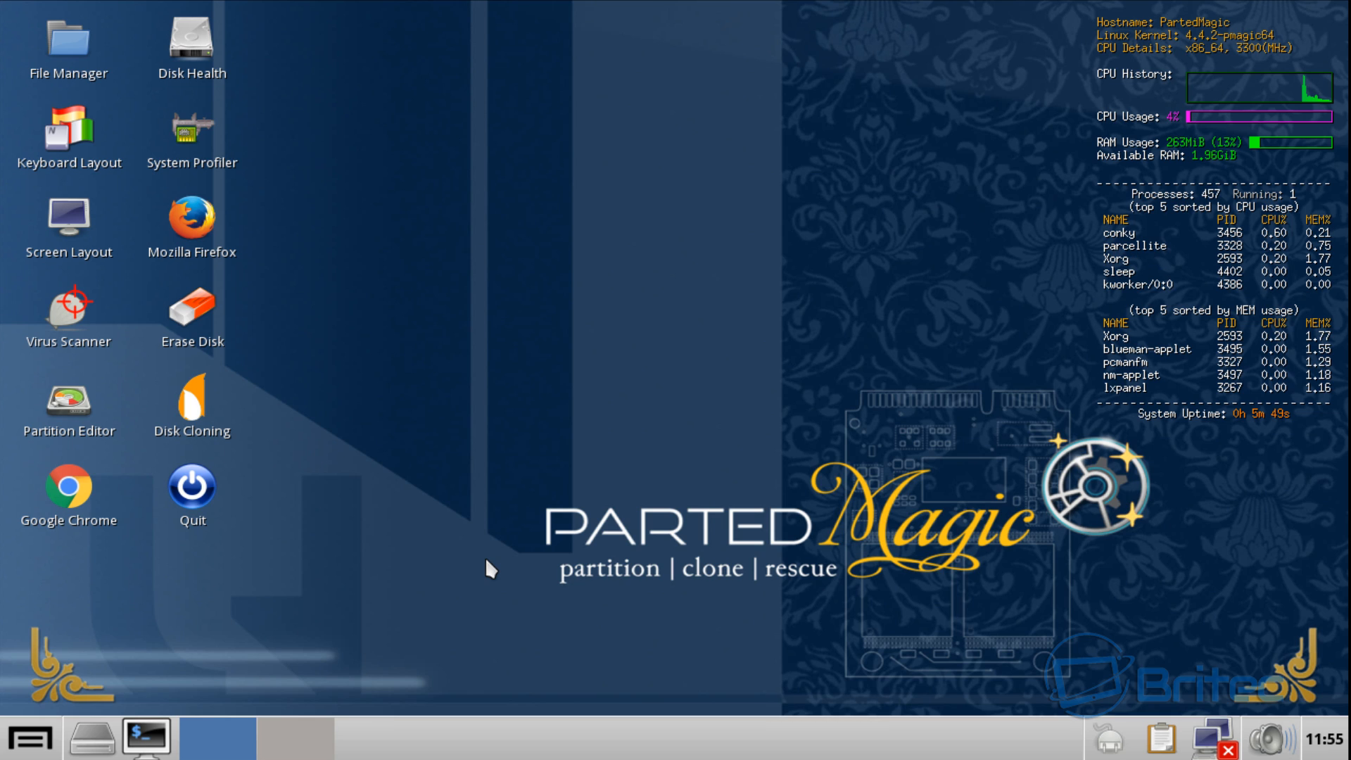
{"action": "mouse_move", "coordinate": [462, 524]}
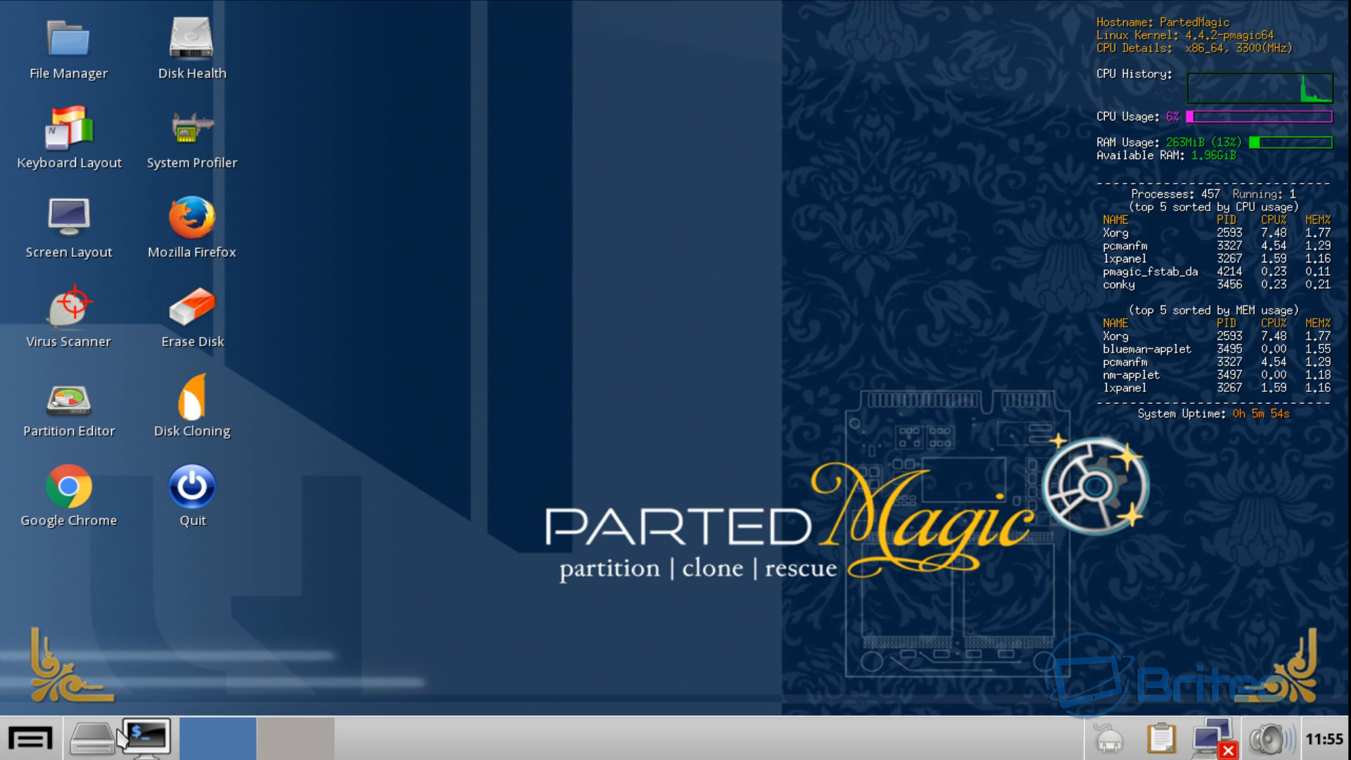
- Quit Parted Magic with Eject CD + Restart Computer and confirm the restart
{"action": "left_click", "coordinate": [30, 738]}
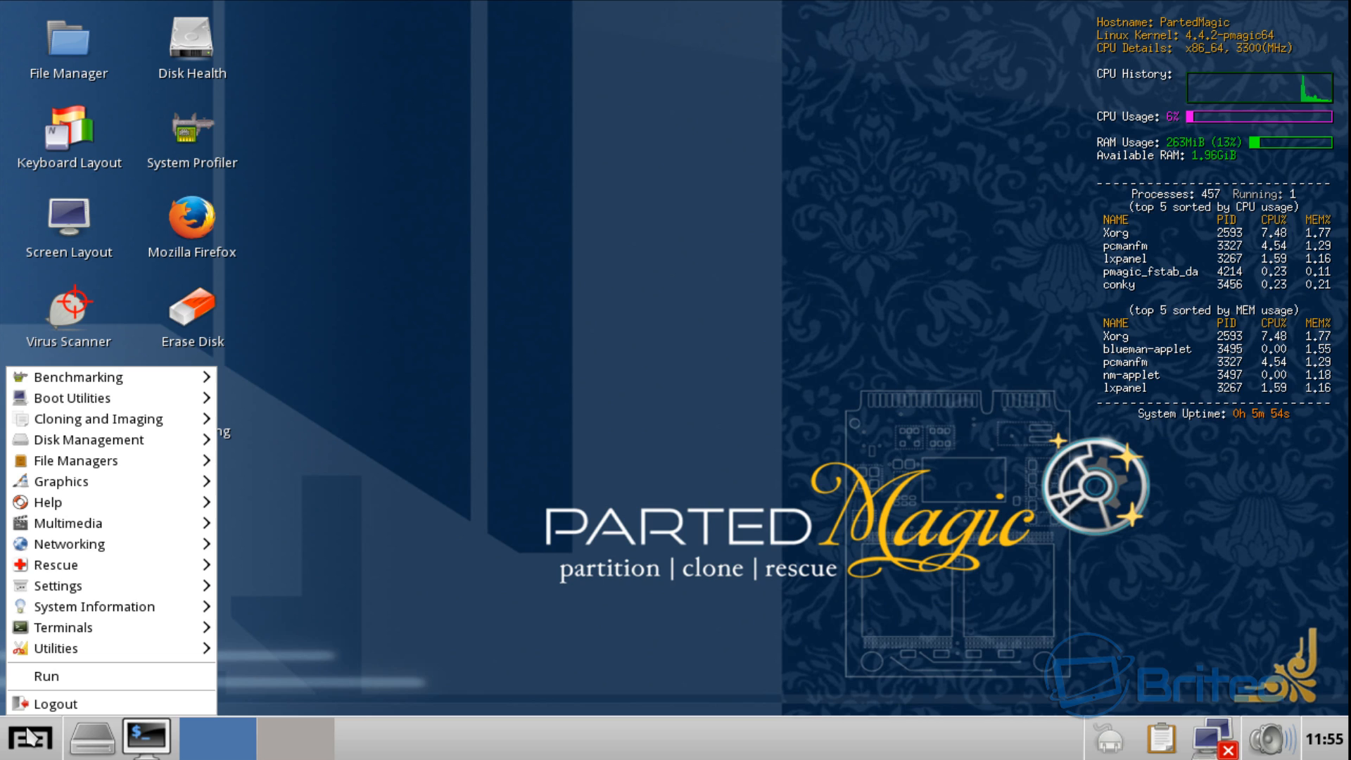
{"action": "left_click", "coordinate": [512, 642]}
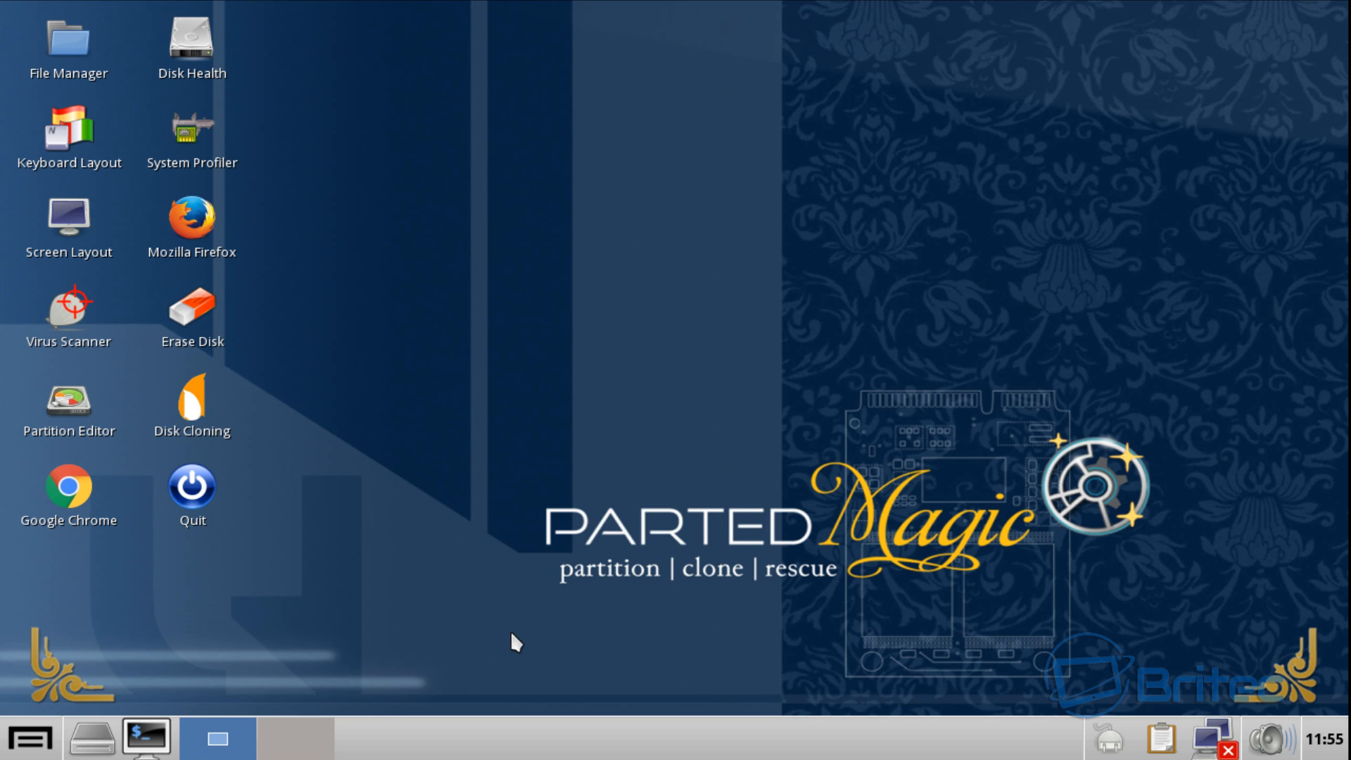
{"action": "left_click", "coordinate": [193, 486]}
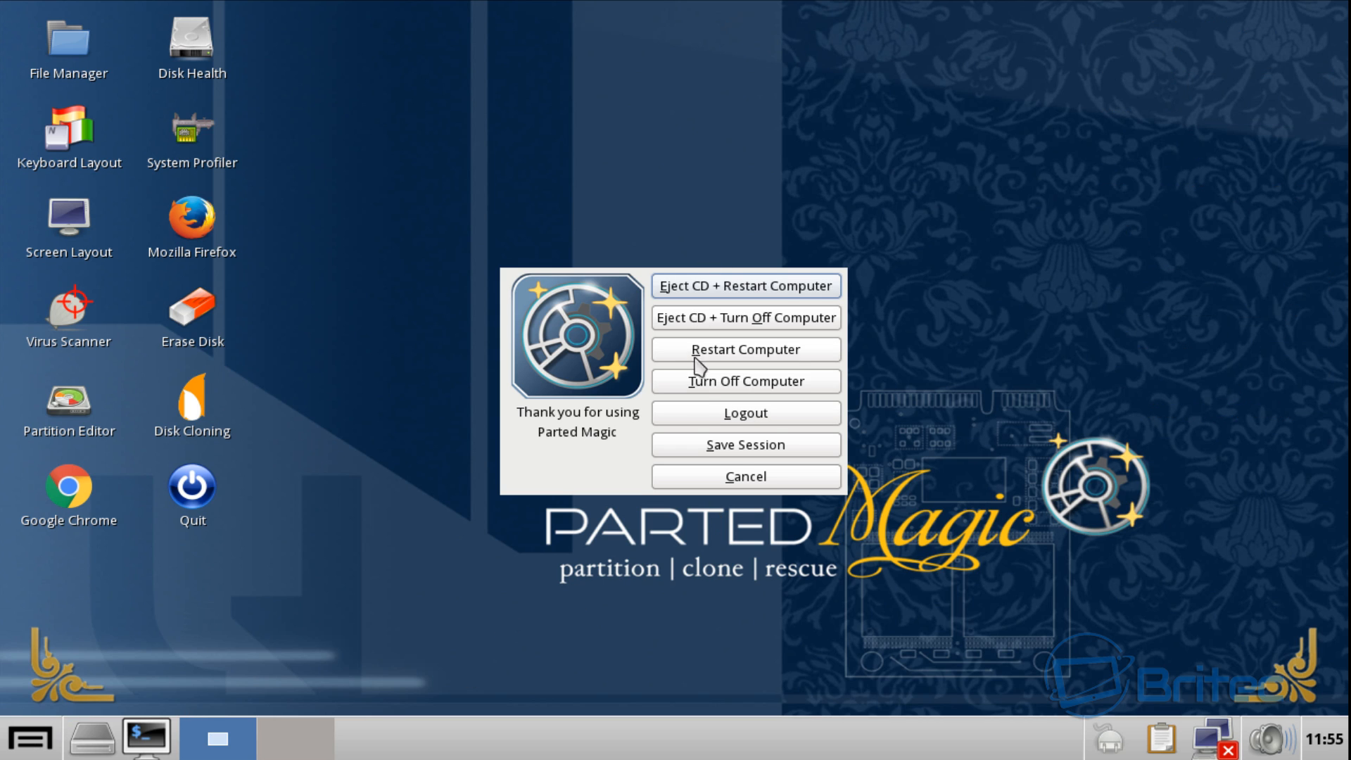
{"action": "mouse_move", "coordinate": [786, 297]}
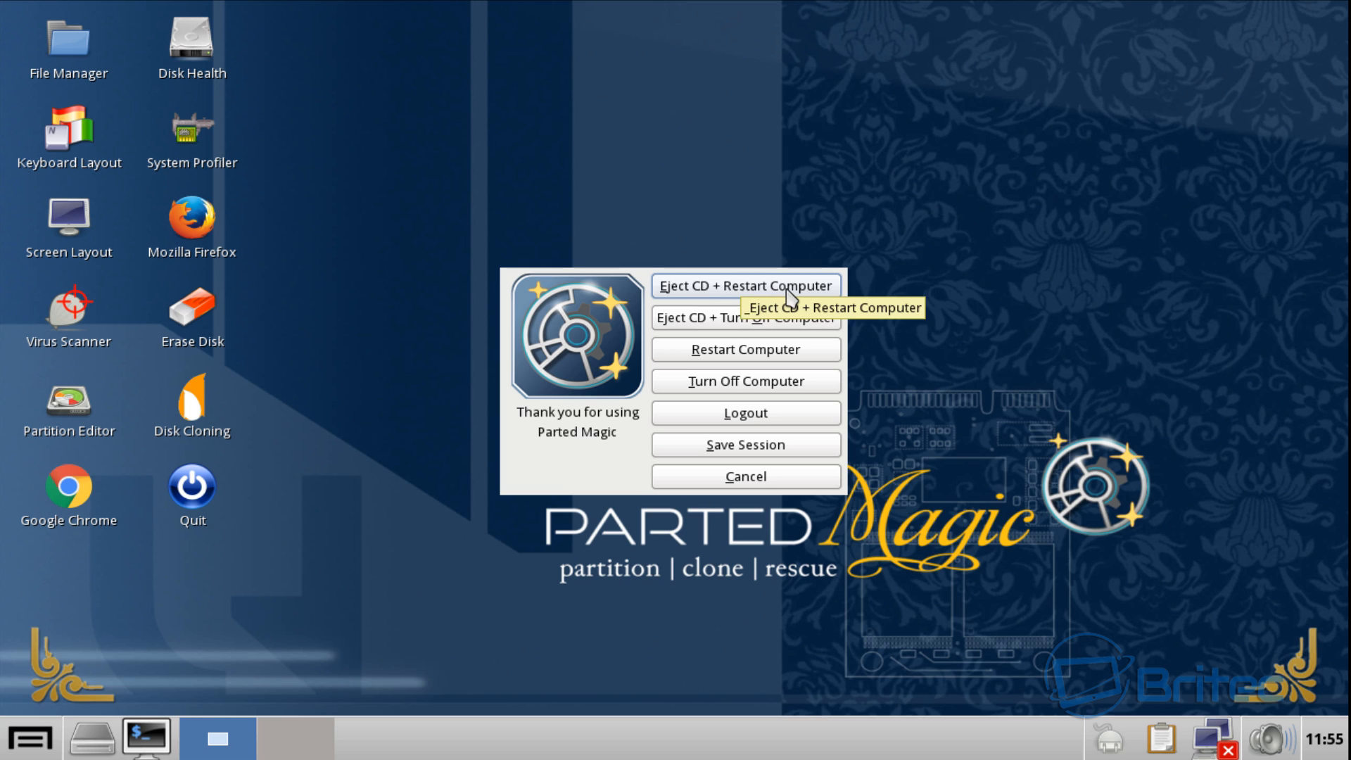
{"action": "mouse_move", "coordinate": [732, 297]}
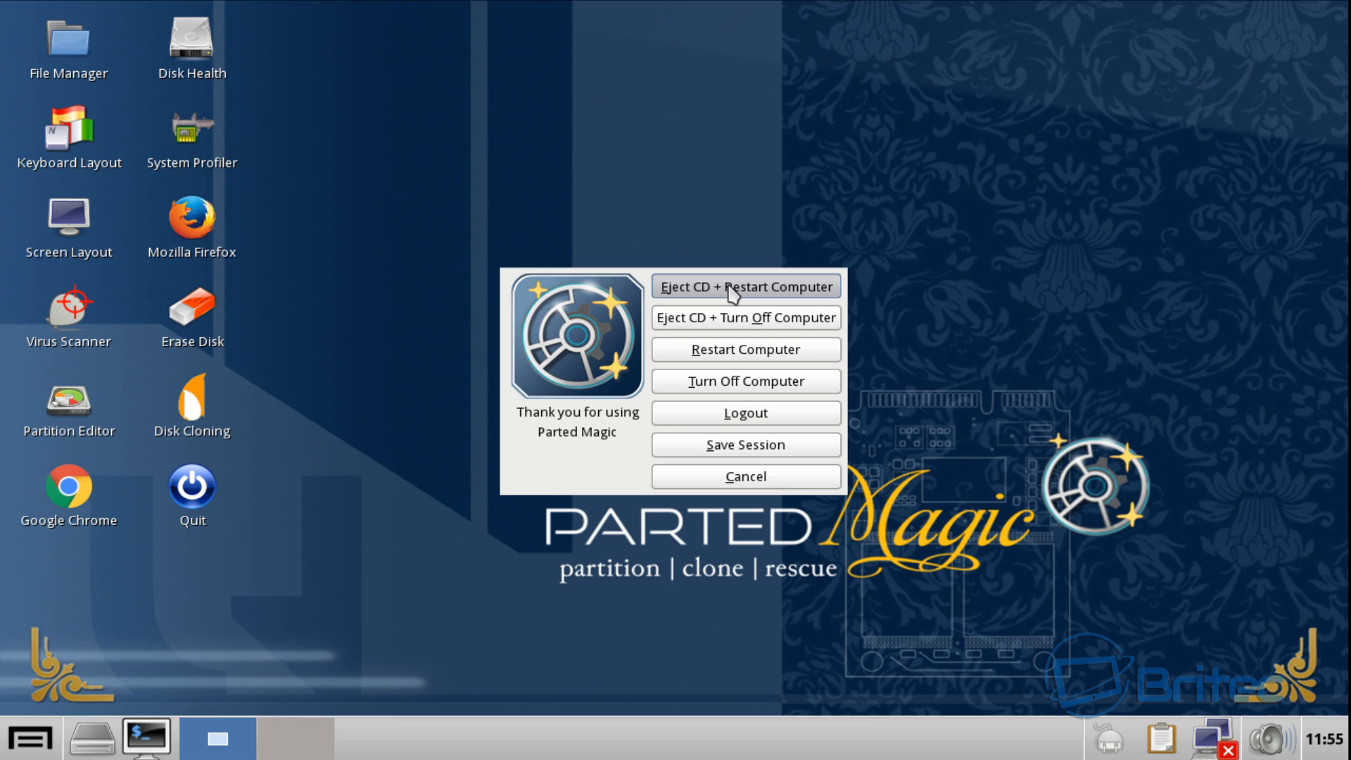
{"action": "left_click", "coordinate": [745, 286]}
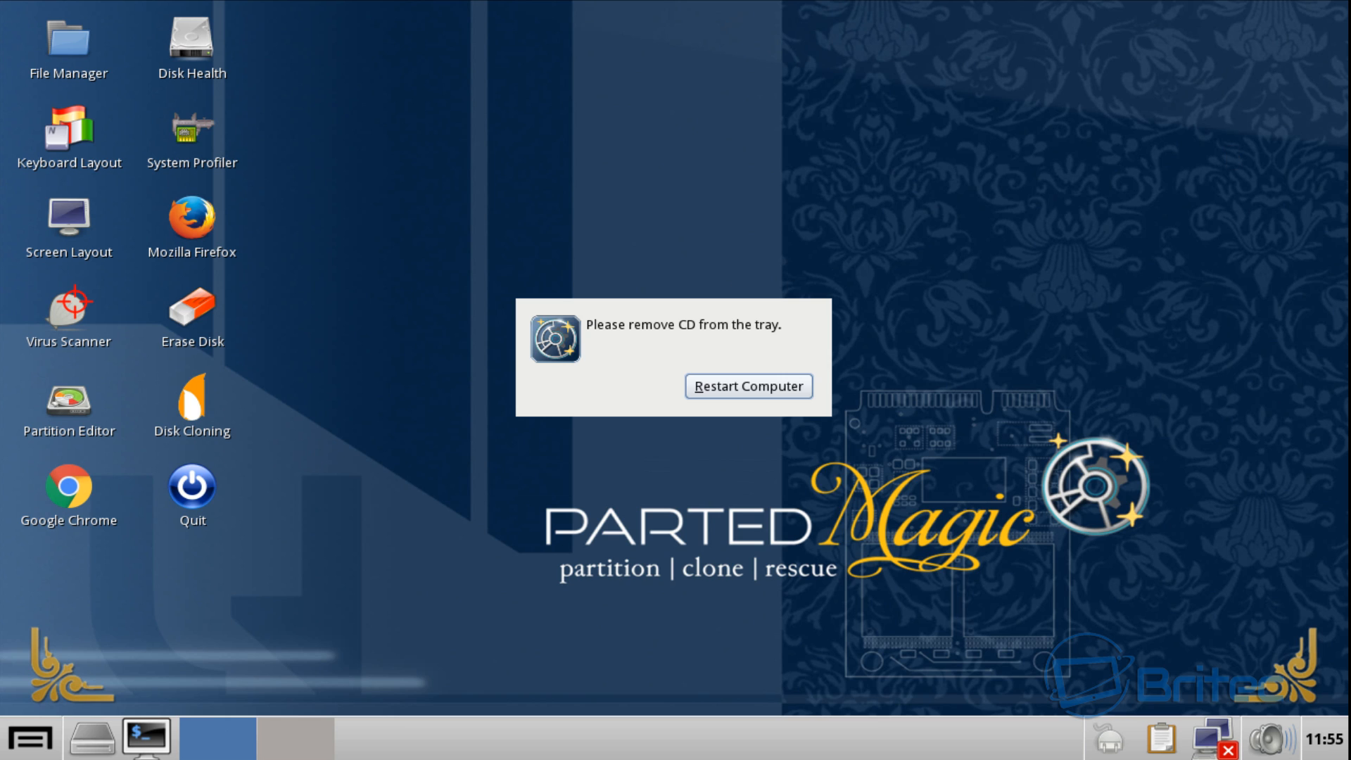
{"action": "left_click", "coordinate": [748, 385]}
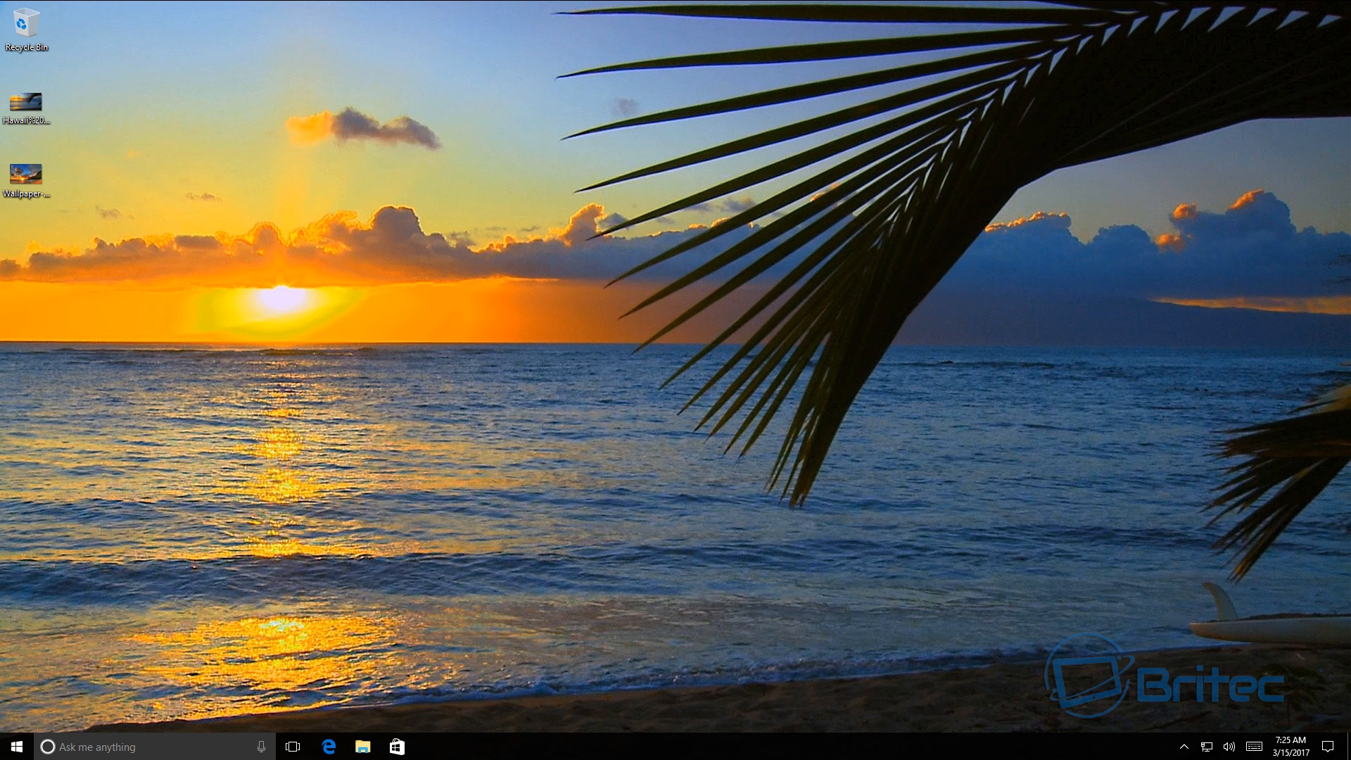
{"action": "mouse_move", "coordinate": [701, 414]}
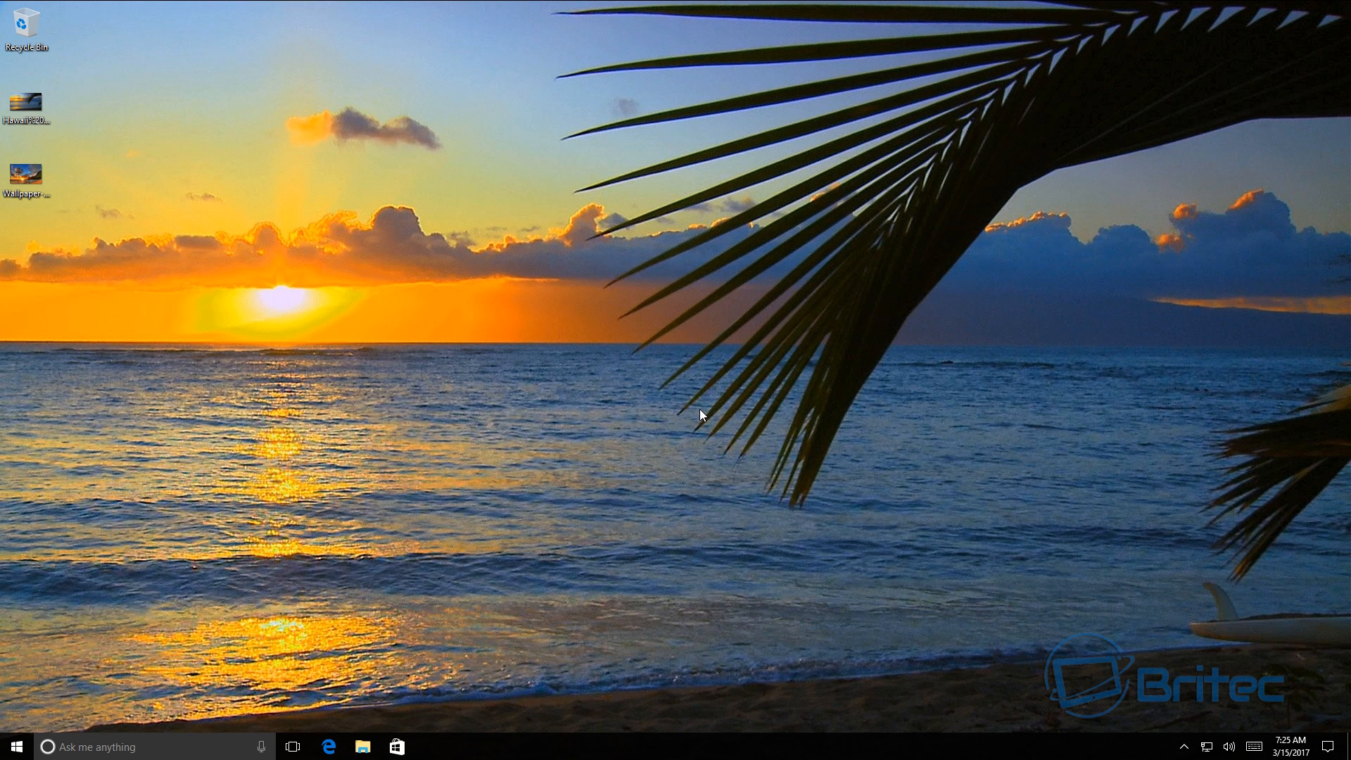
{"action": "mouse_move", "coordinate": [762, 409]}
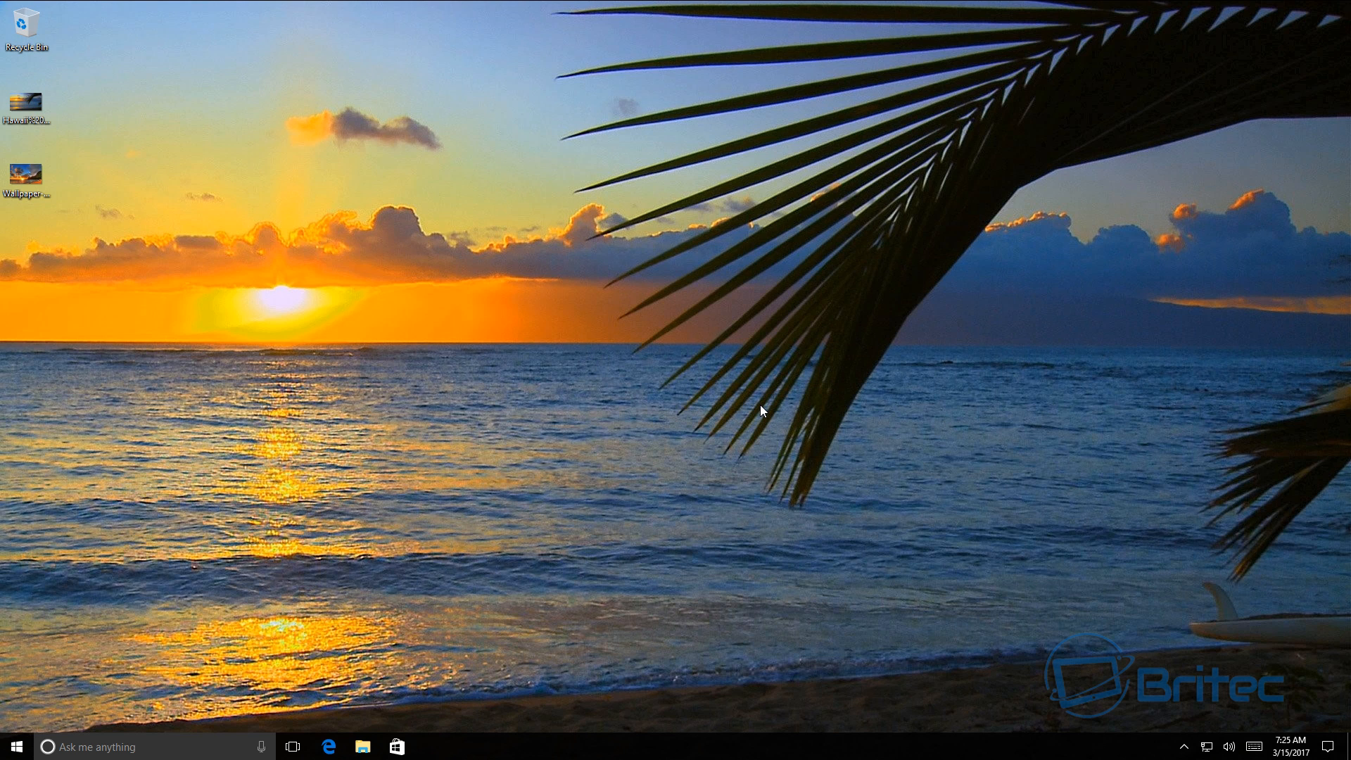